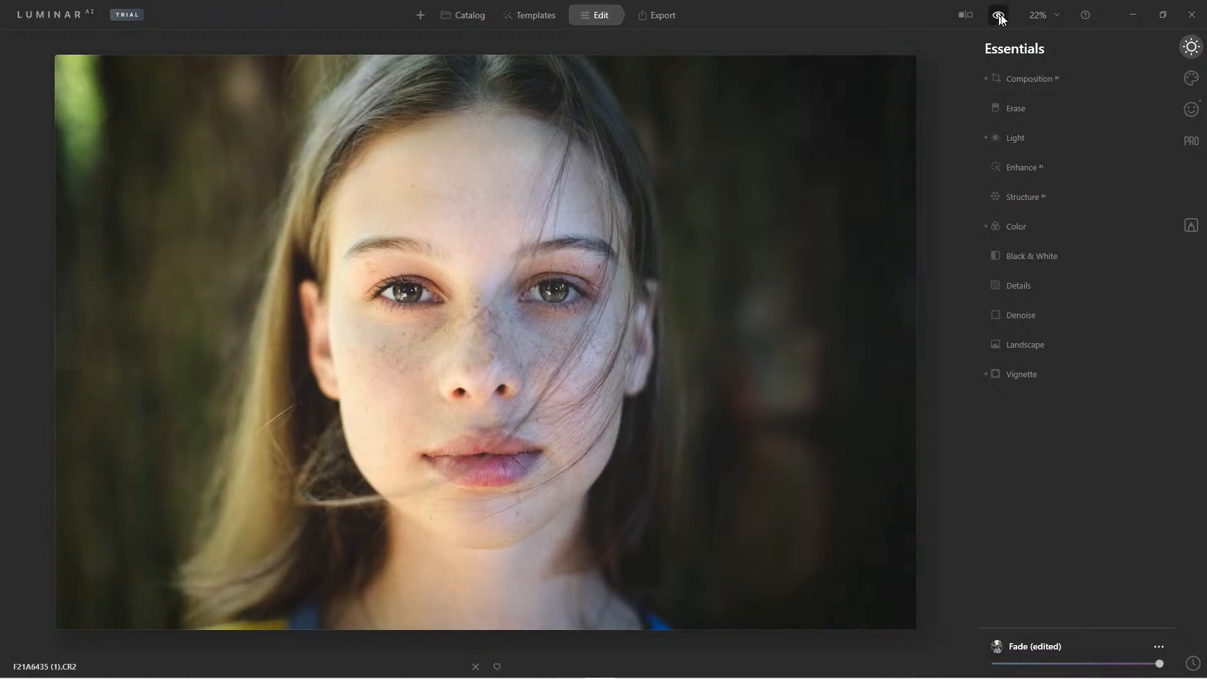
Compare the Fade edit with the original, zoom into the face, and open History.
left_click(998, 15)
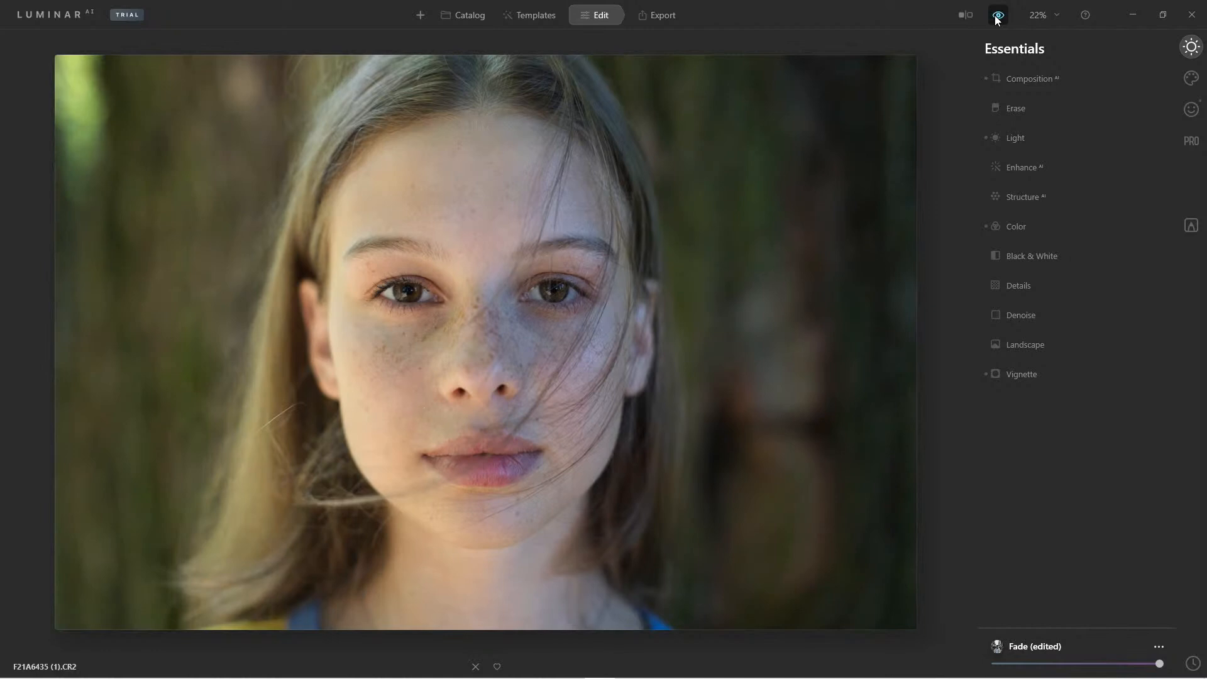
left_click(997, 15)
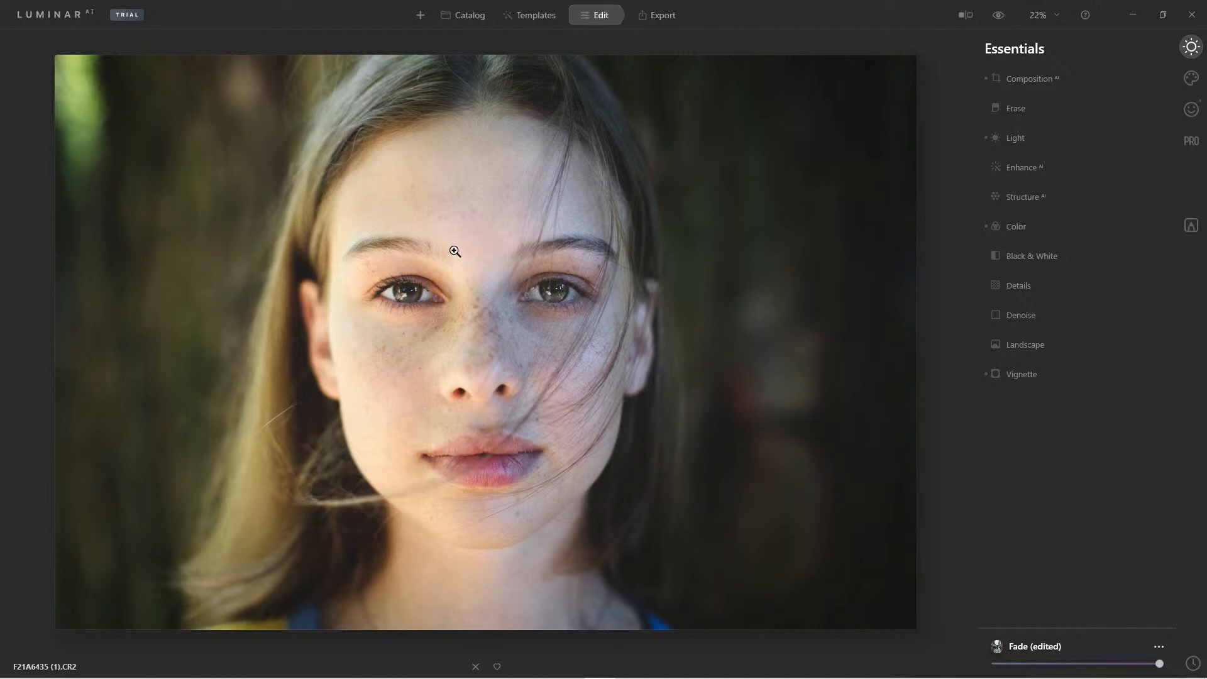
left_click(454, 251)
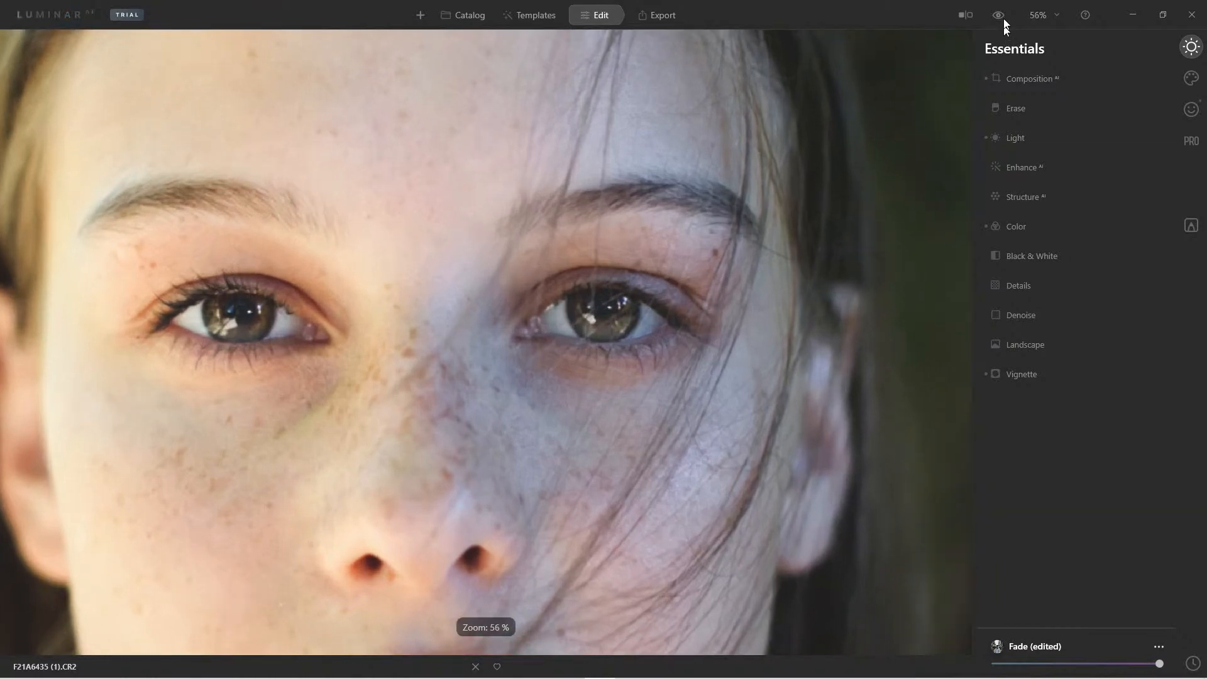
left_click(997, 15)
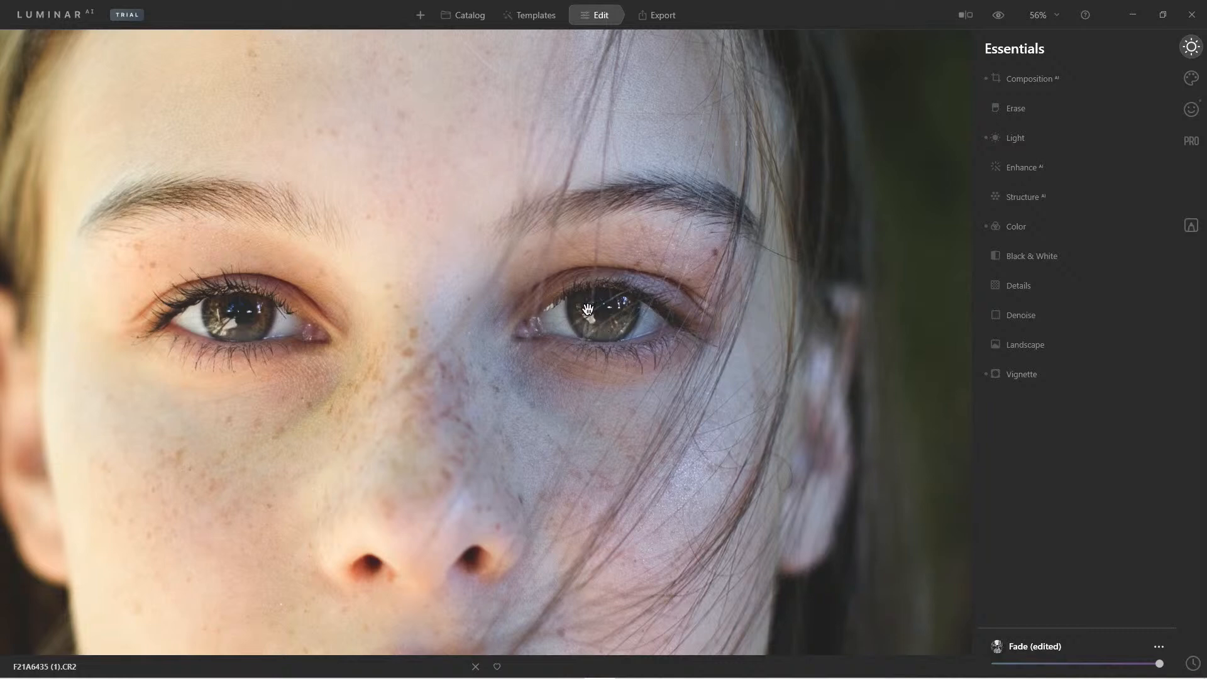
mouse_move(585, 343)
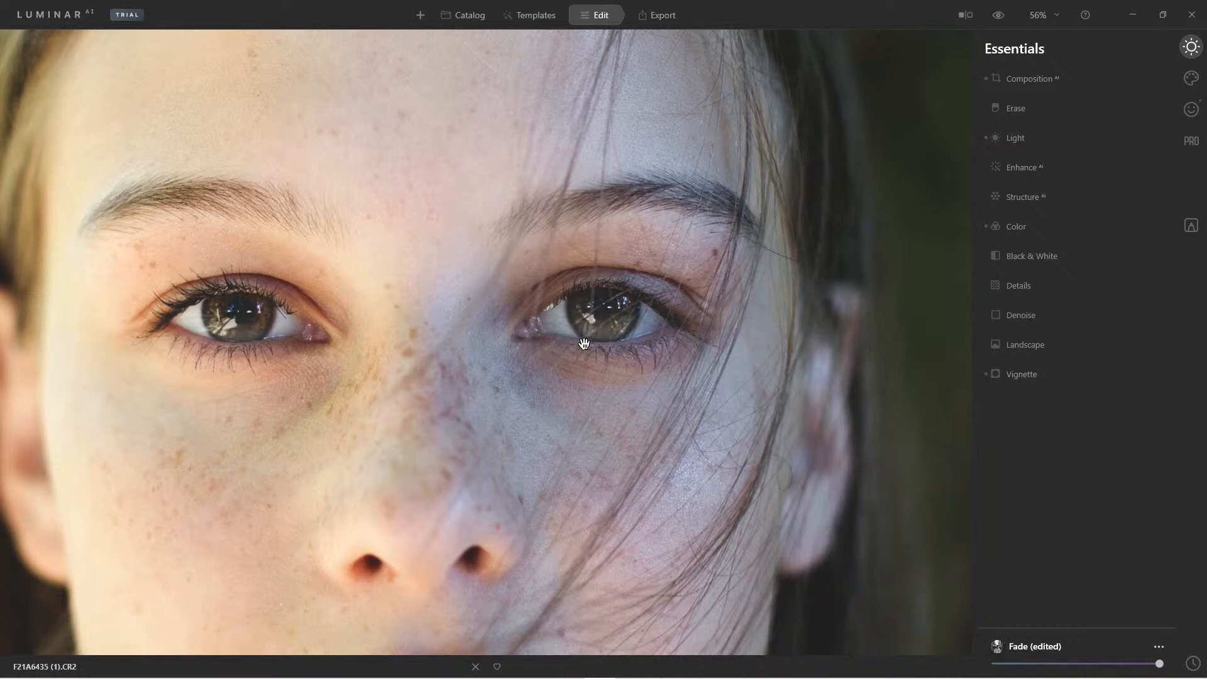
mouse_move(608, 315)
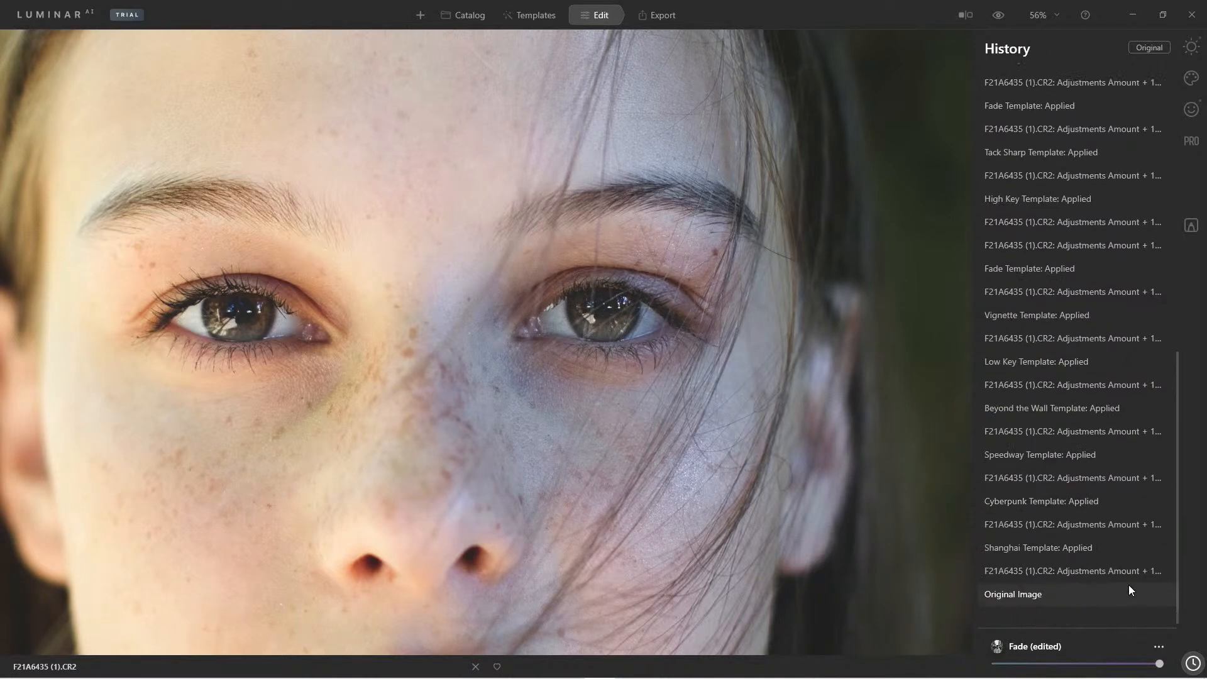
Revert to Original Image in History and show the For This Photo templates.
left_click(1011, 593)
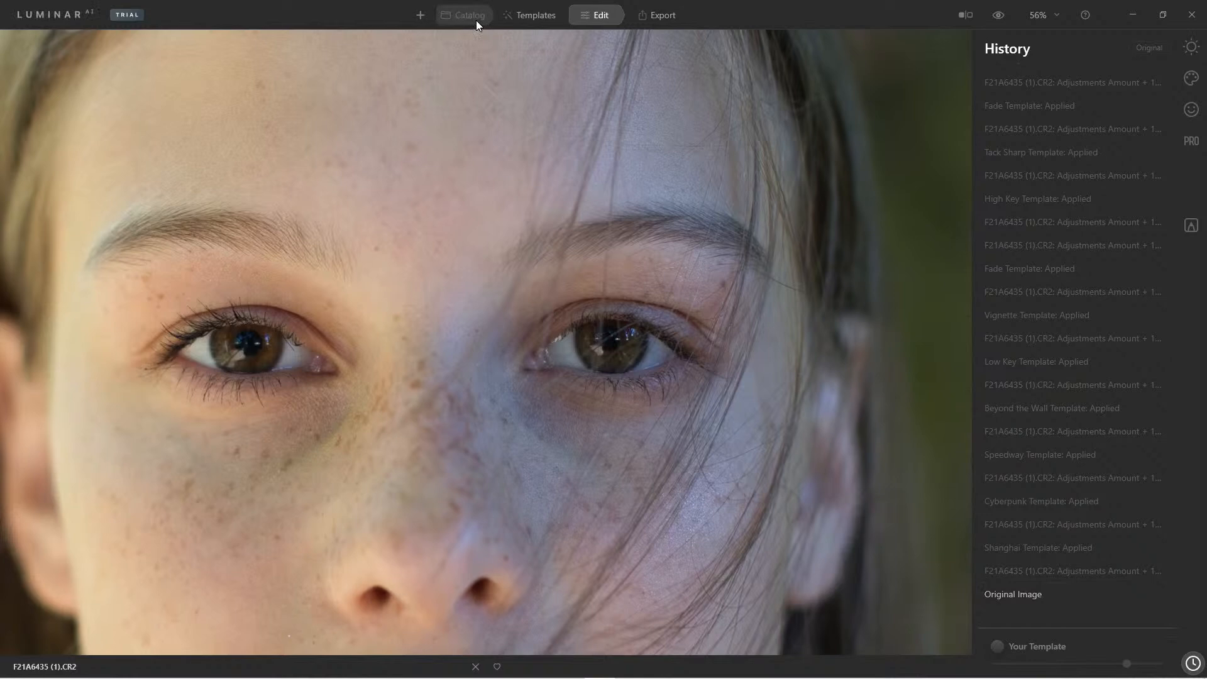
left_click(463, 15)
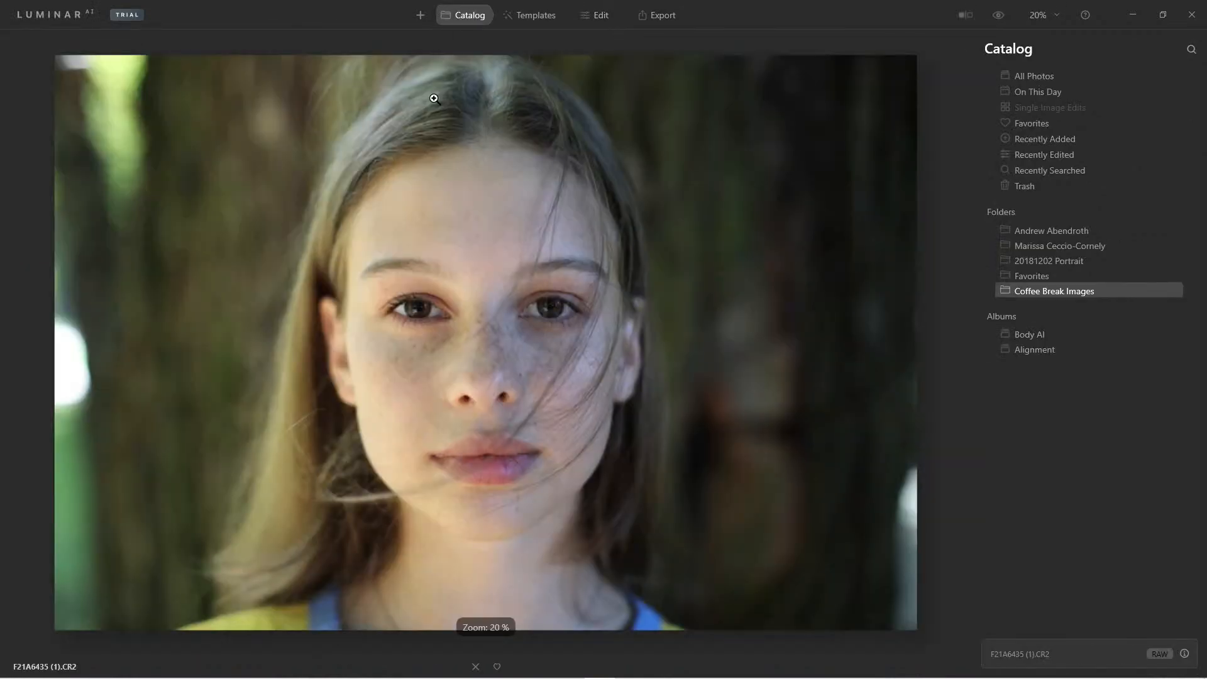
left_click(530, 15)
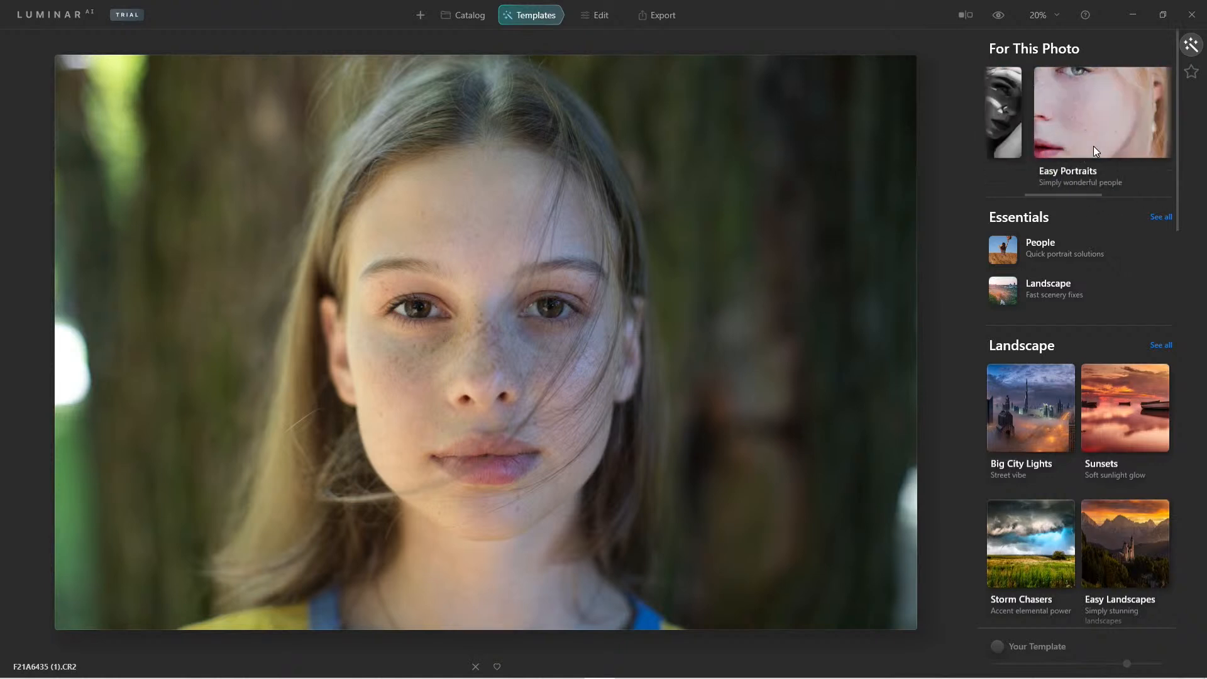
Apply the Easy Portraits Fade template, compare it with the original, and return to Edit.
left_click(1099, 111)
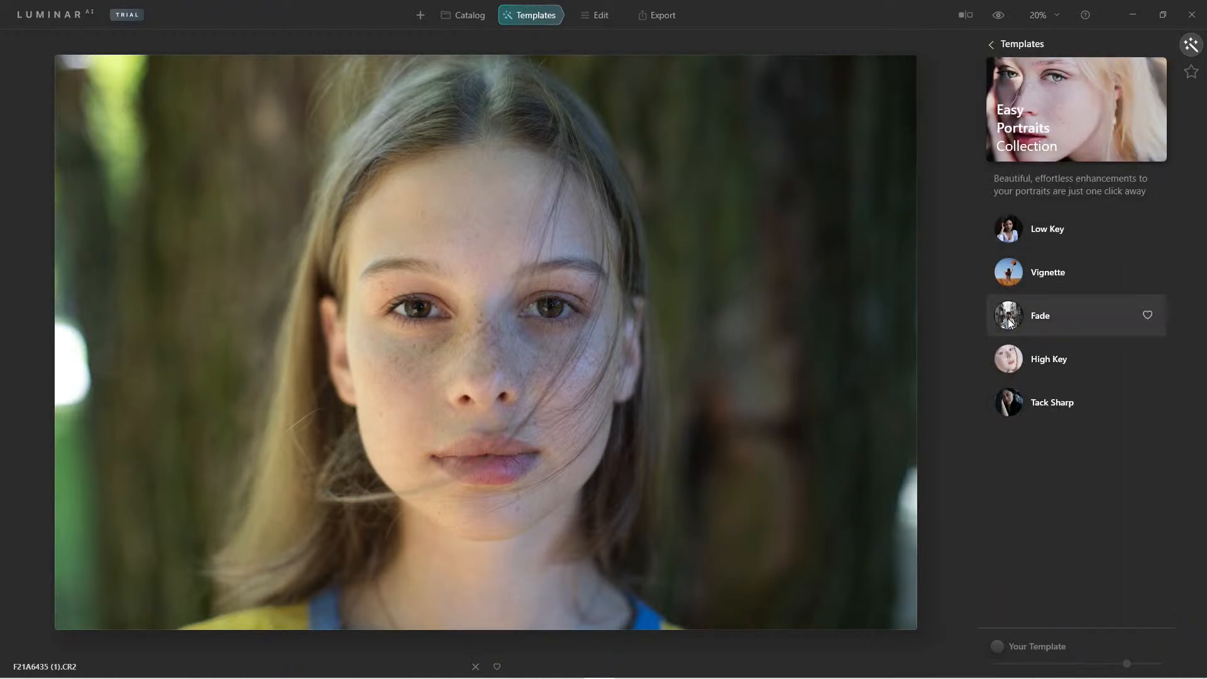
left_click(1007, 315)
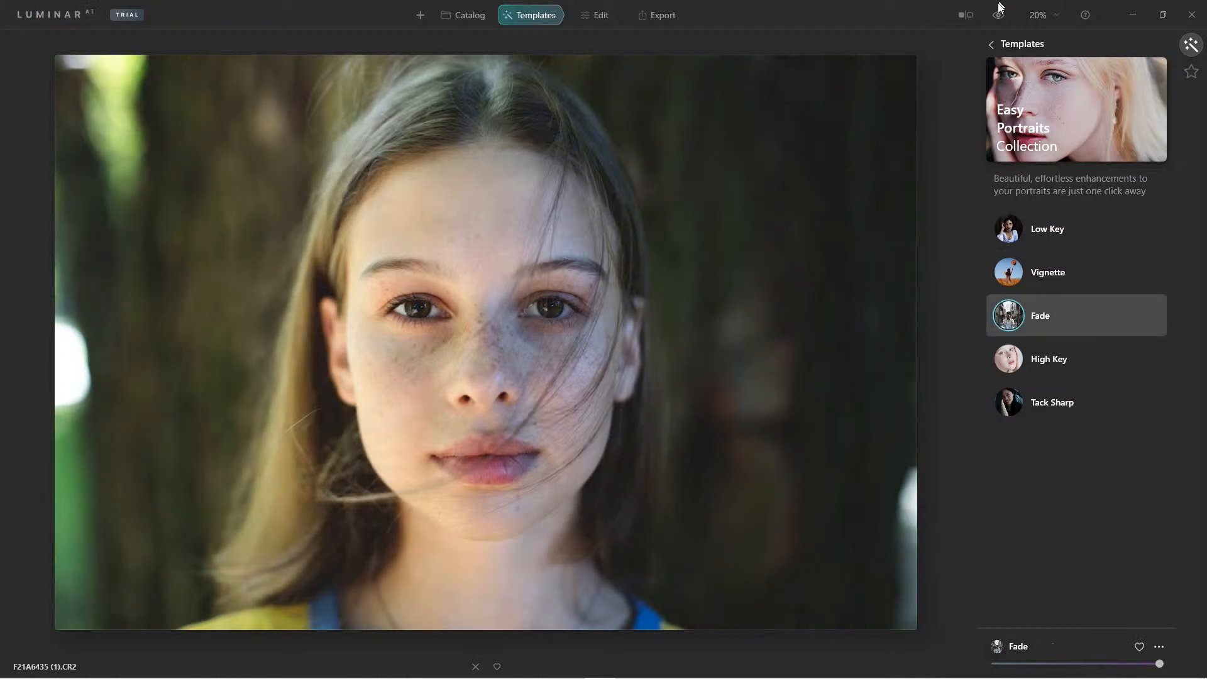
left_click(997, 14)
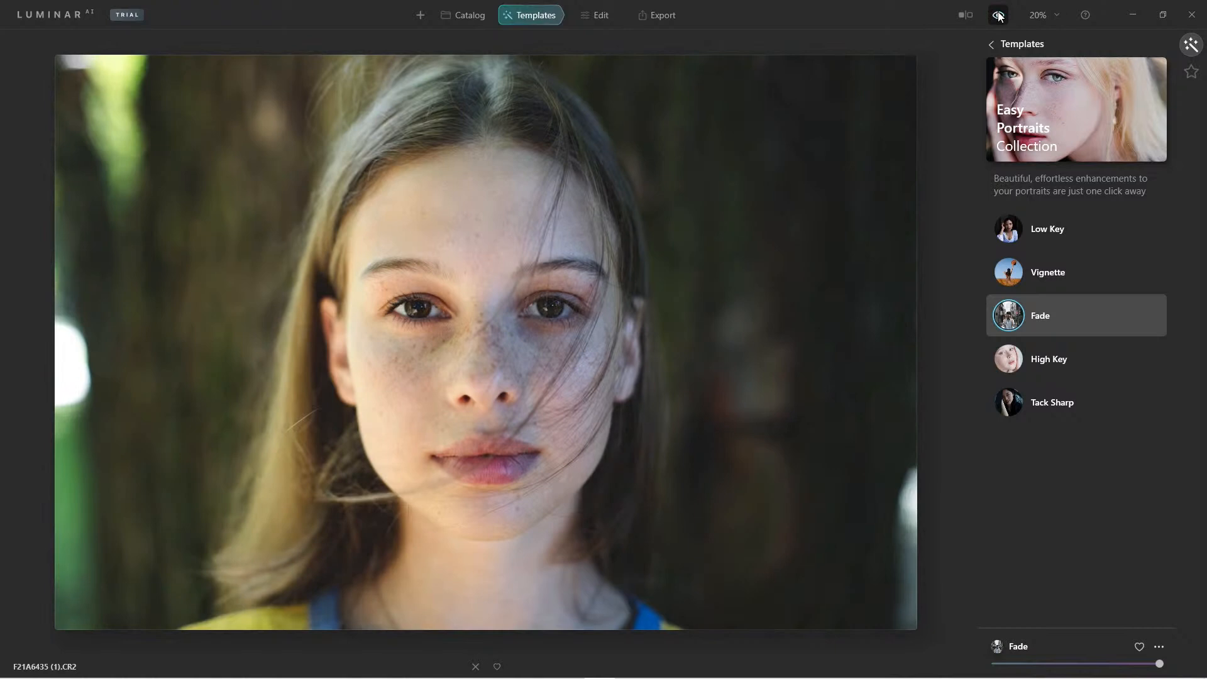
left_click(600, 14)
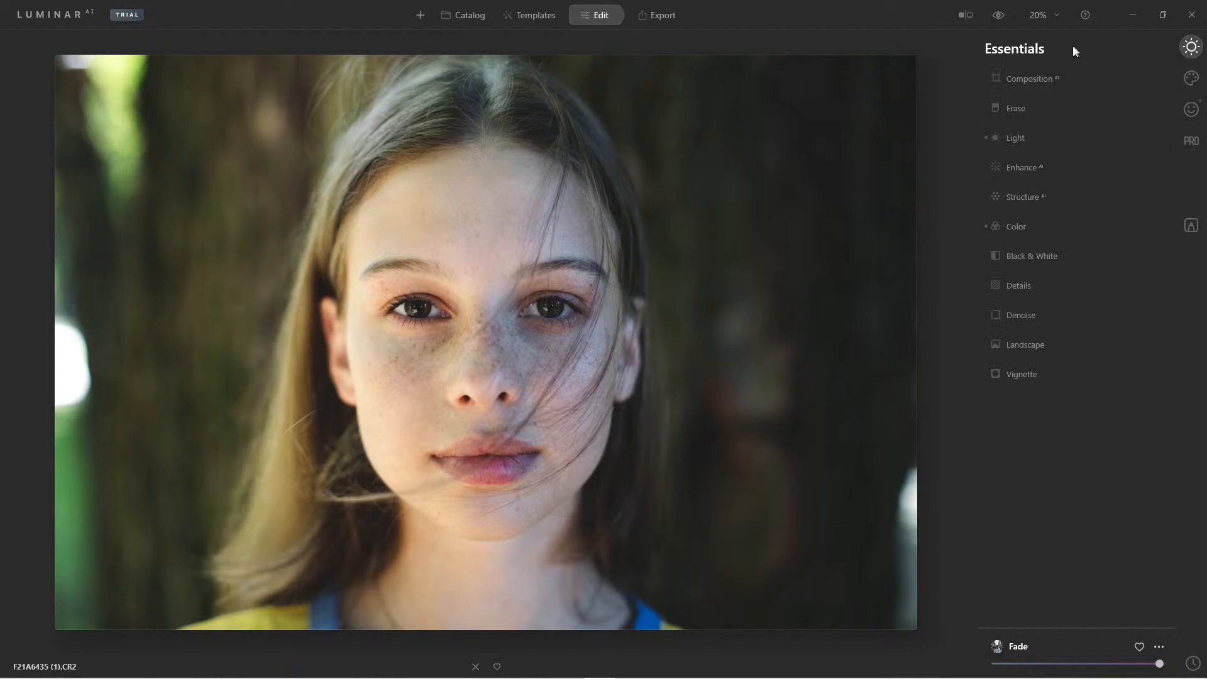
Set Enhance AI's Accent AI to 33, then switch to the Portrait tools.
left_click(1024, 167)
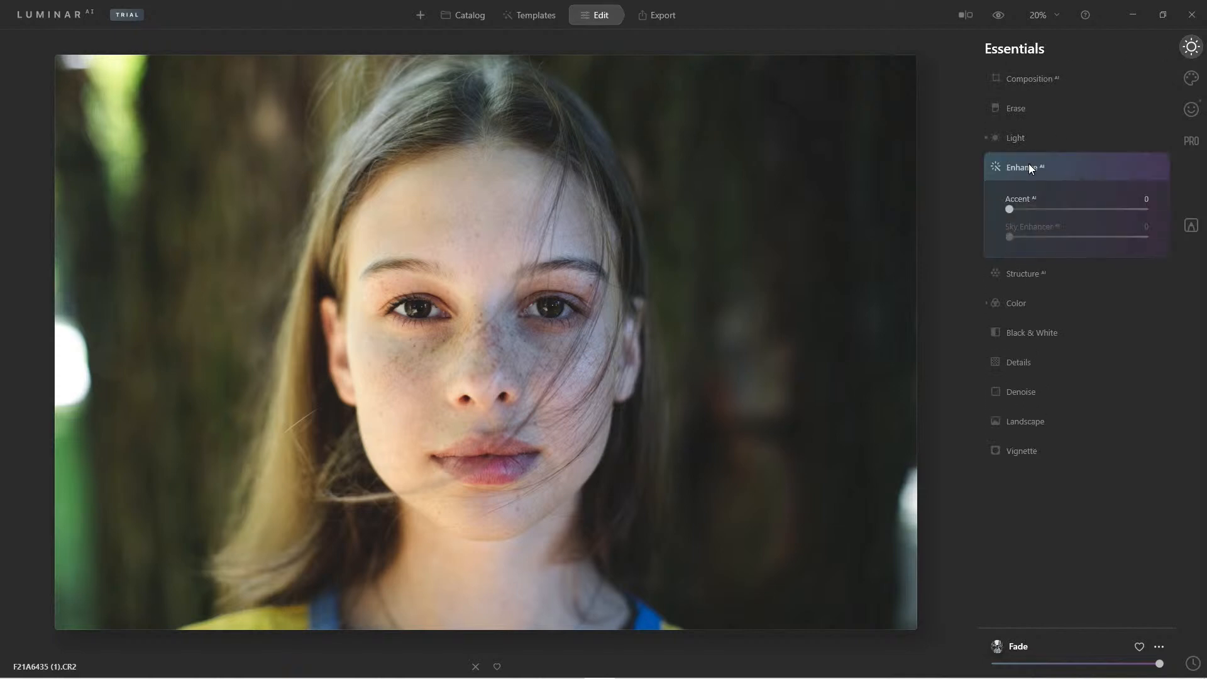
left_click_drag(1010, 209, 1060, 209)
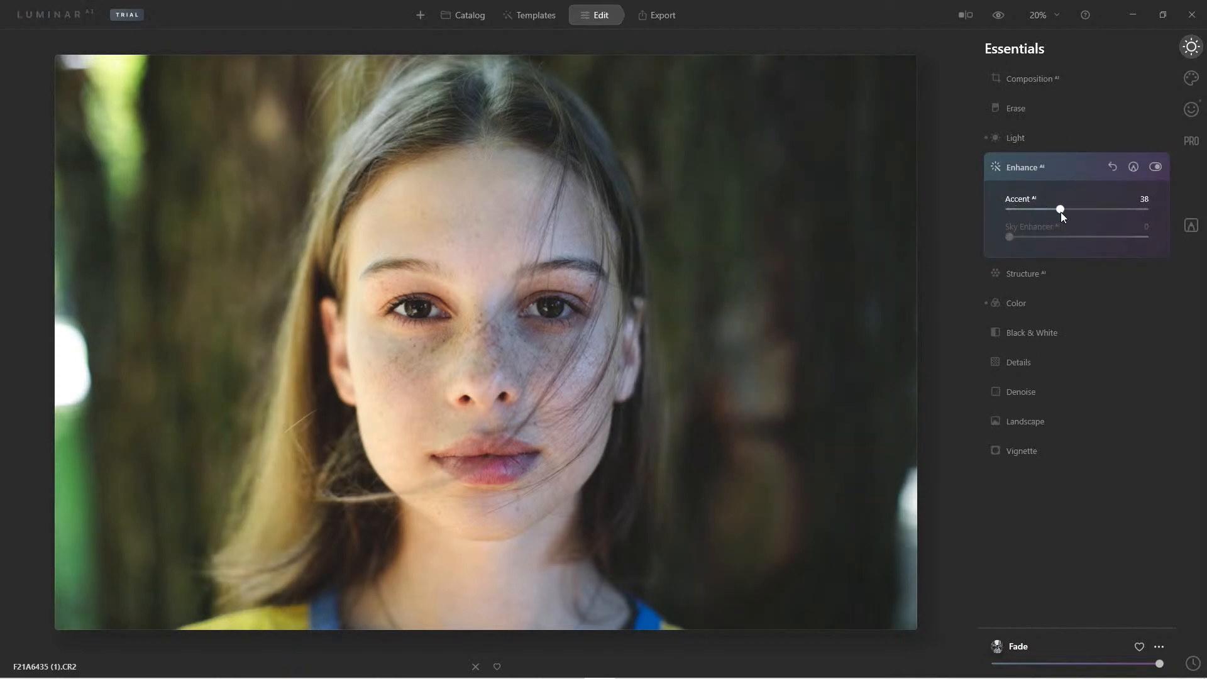
left_click_drag(1060, 209, 1053, 209)
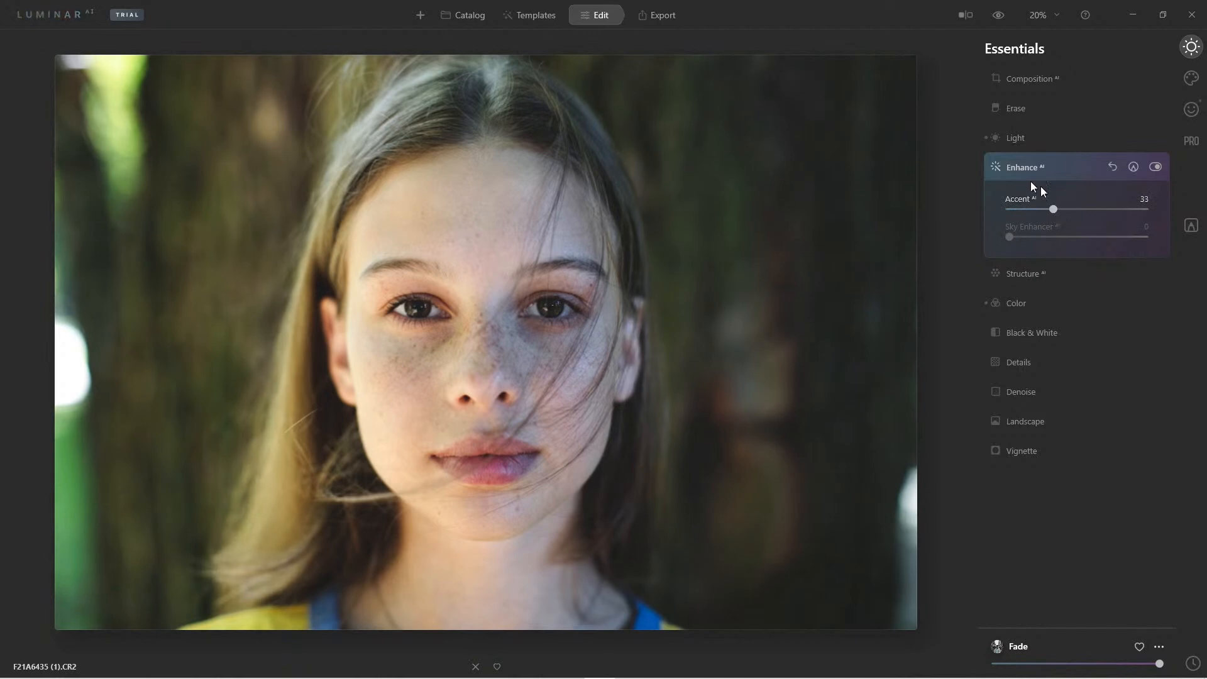
left_click(1024, 167)
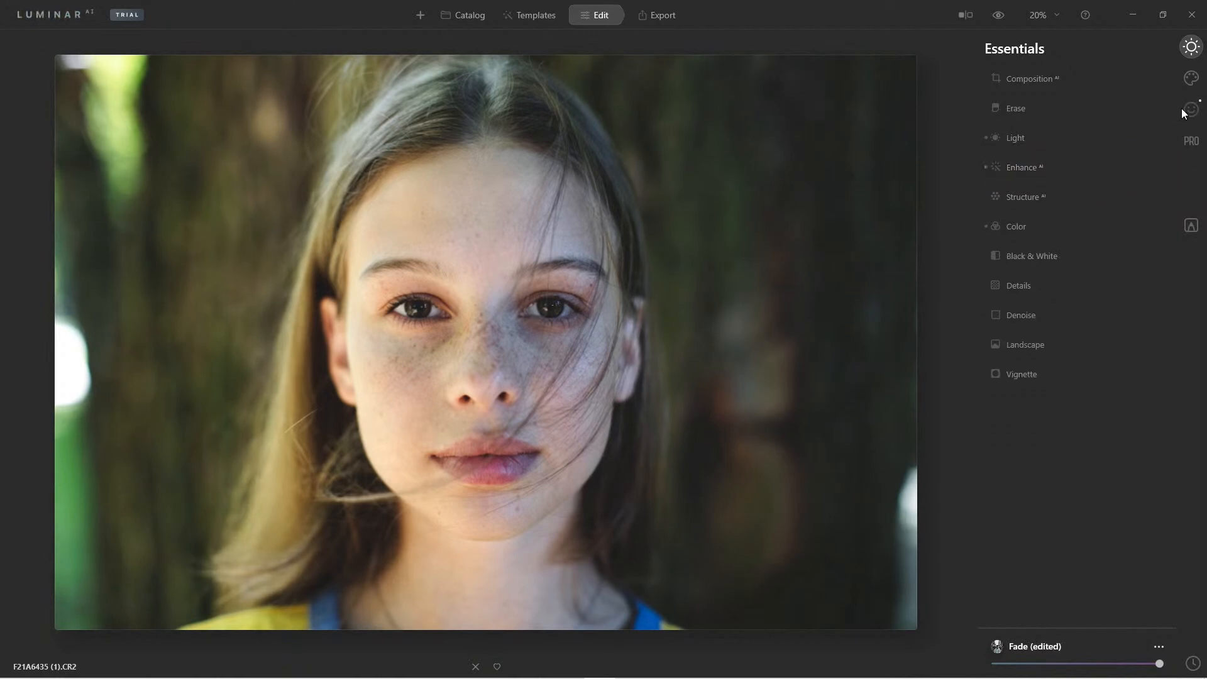
left_click(1189, 108)
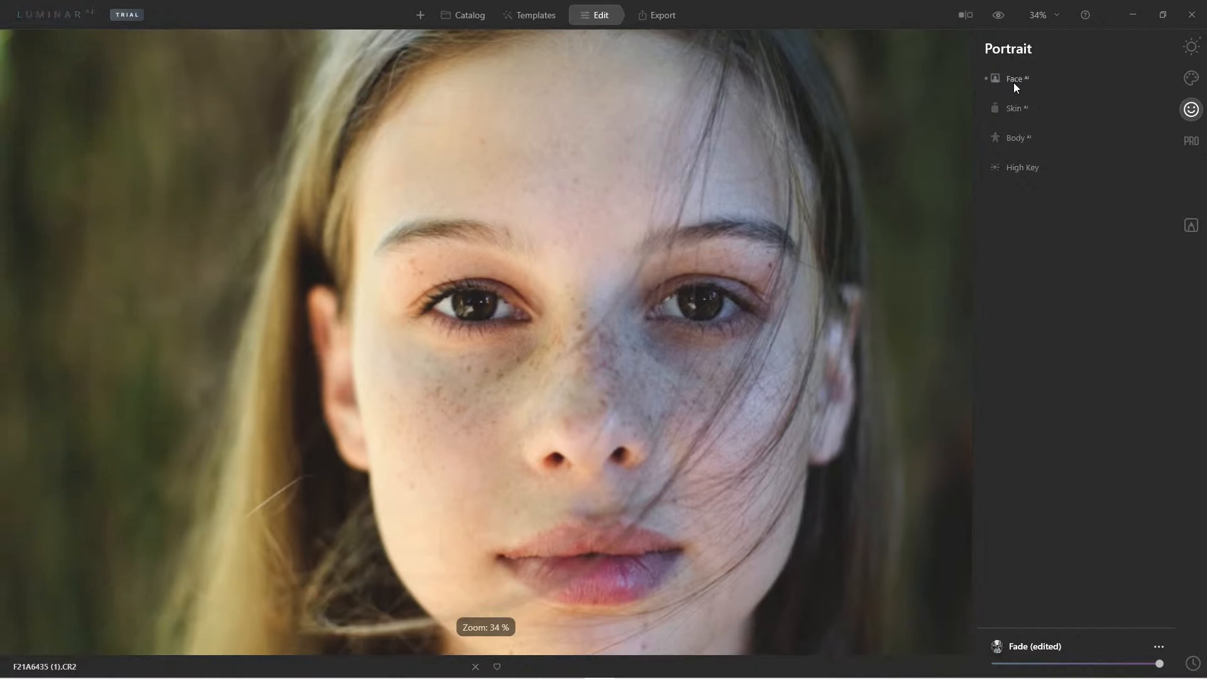
In Face AI, set Eye Enhancer to 78 and Iris Flare to 60.
left_click(1017, 78)
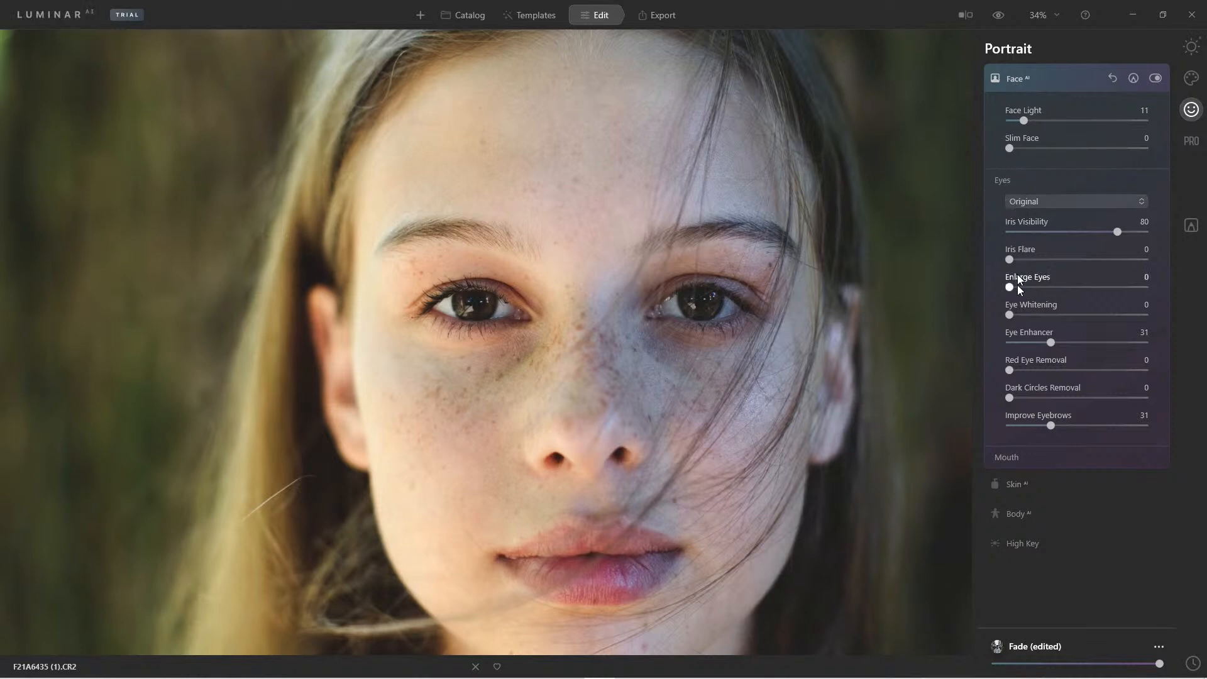
left_click_drag(1051, 343, 1079, 342)
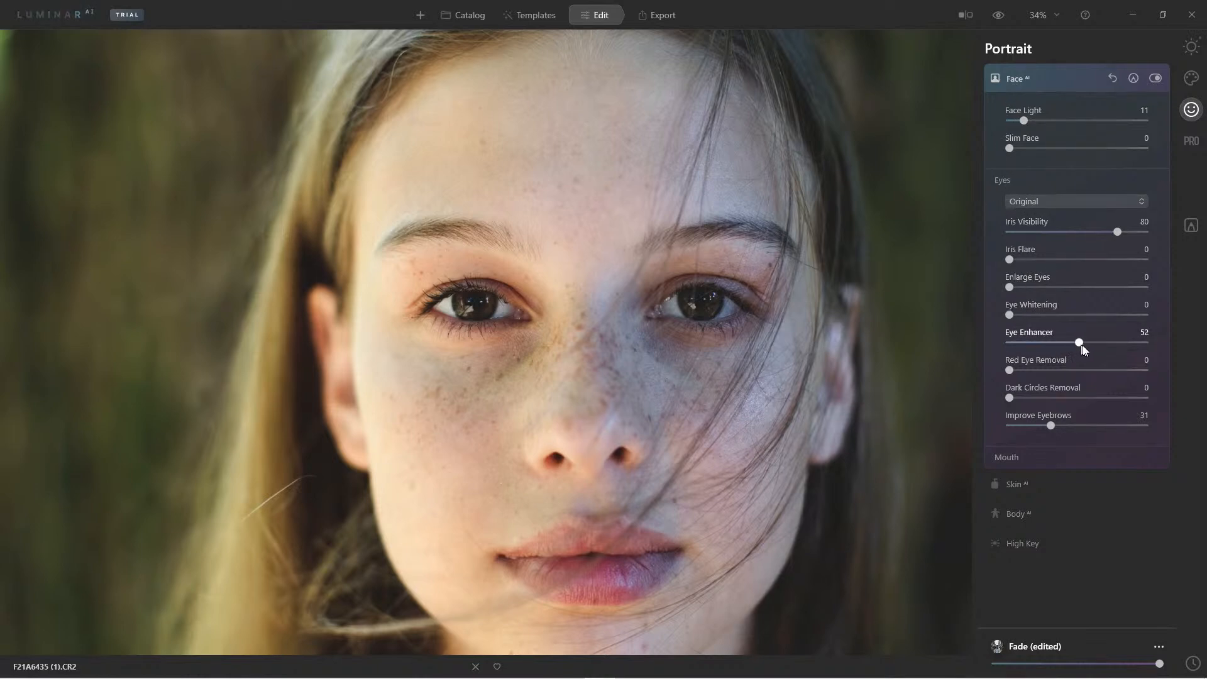
left_click_drag(1079, 342, 1113, 341)
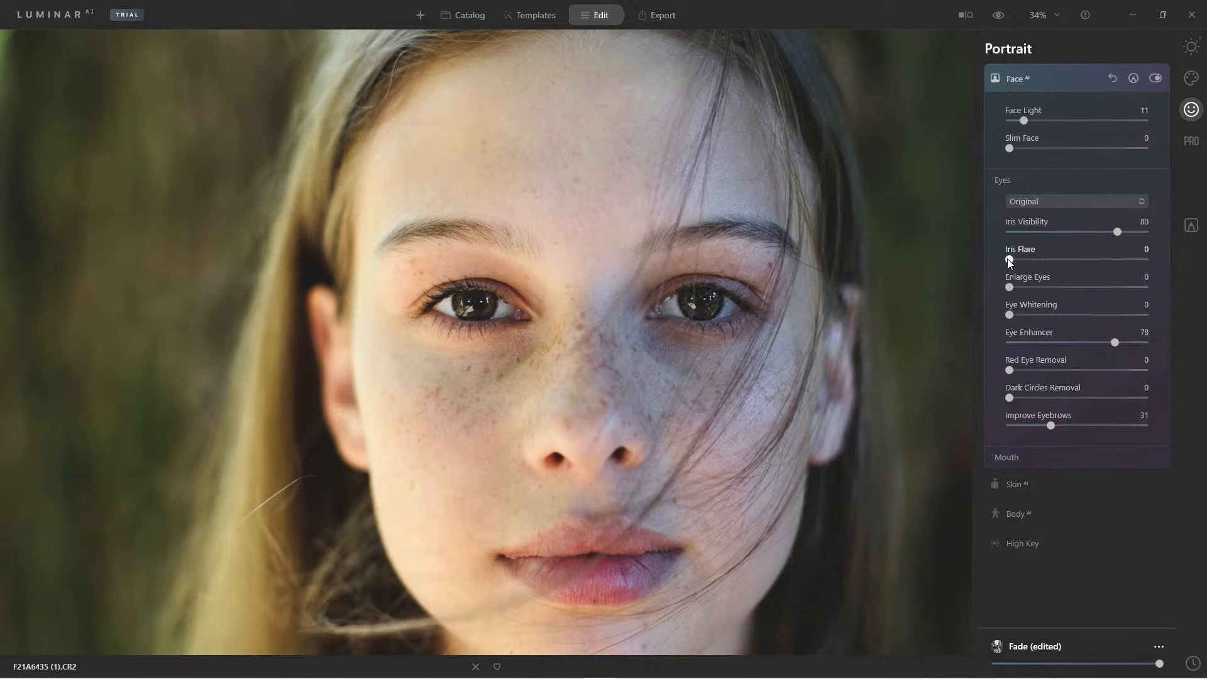
left_click_drag(1008, 260, 1080, 260)
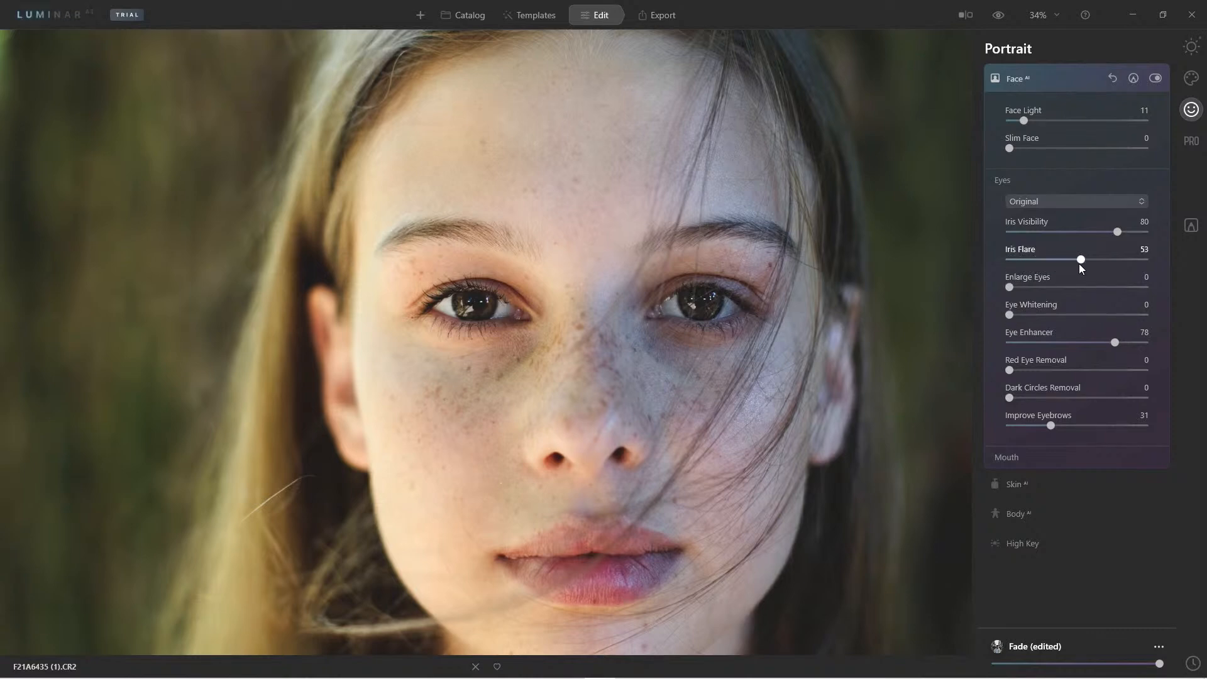
left_click_drag(1079, 260, 1090, 259)
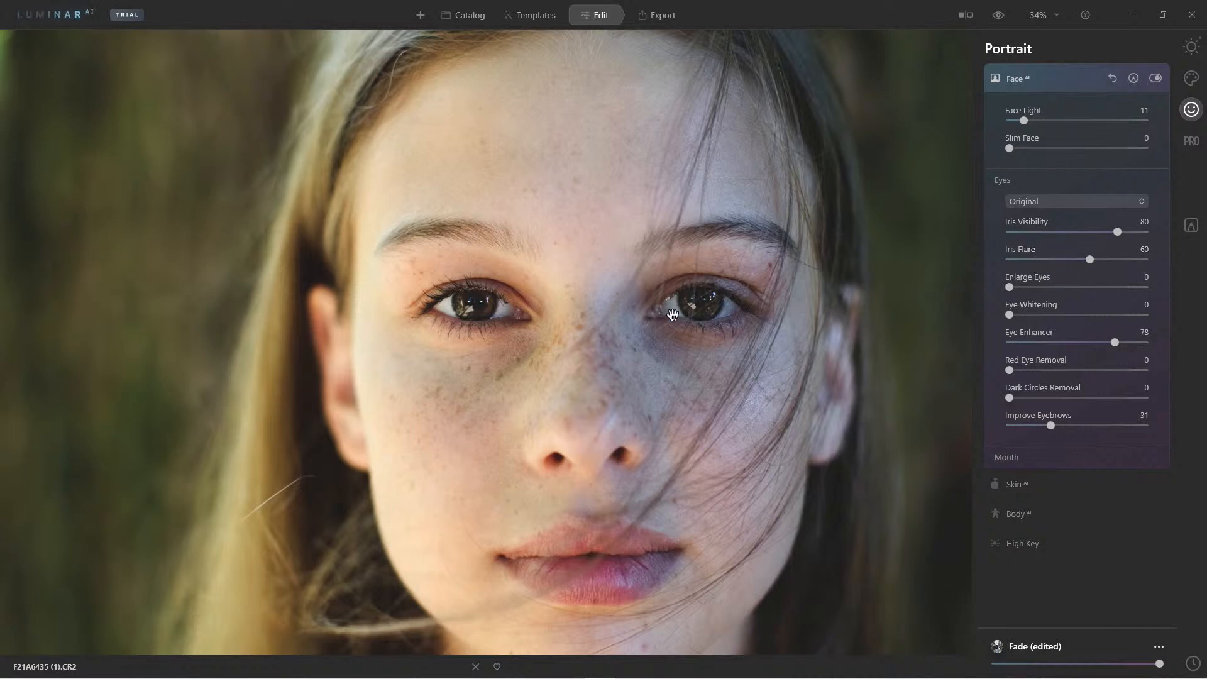
mouse_move(480, 319)
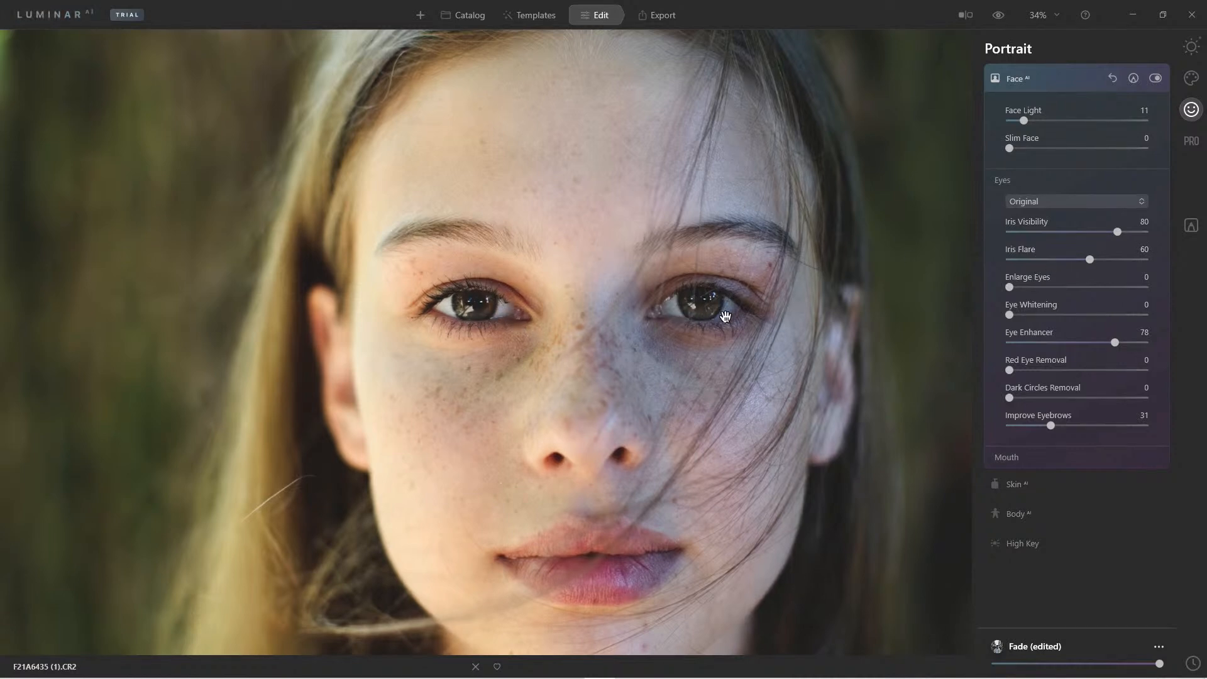
mouse_move(741, 305)
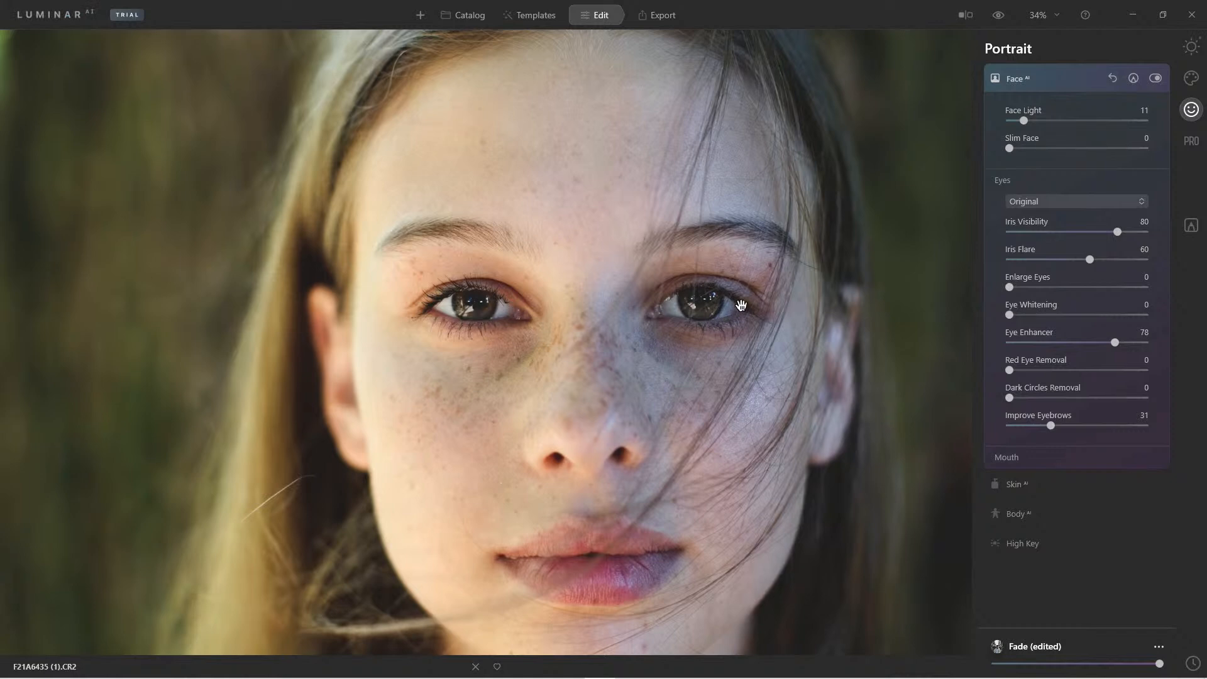
mouse_move(1010, 413)
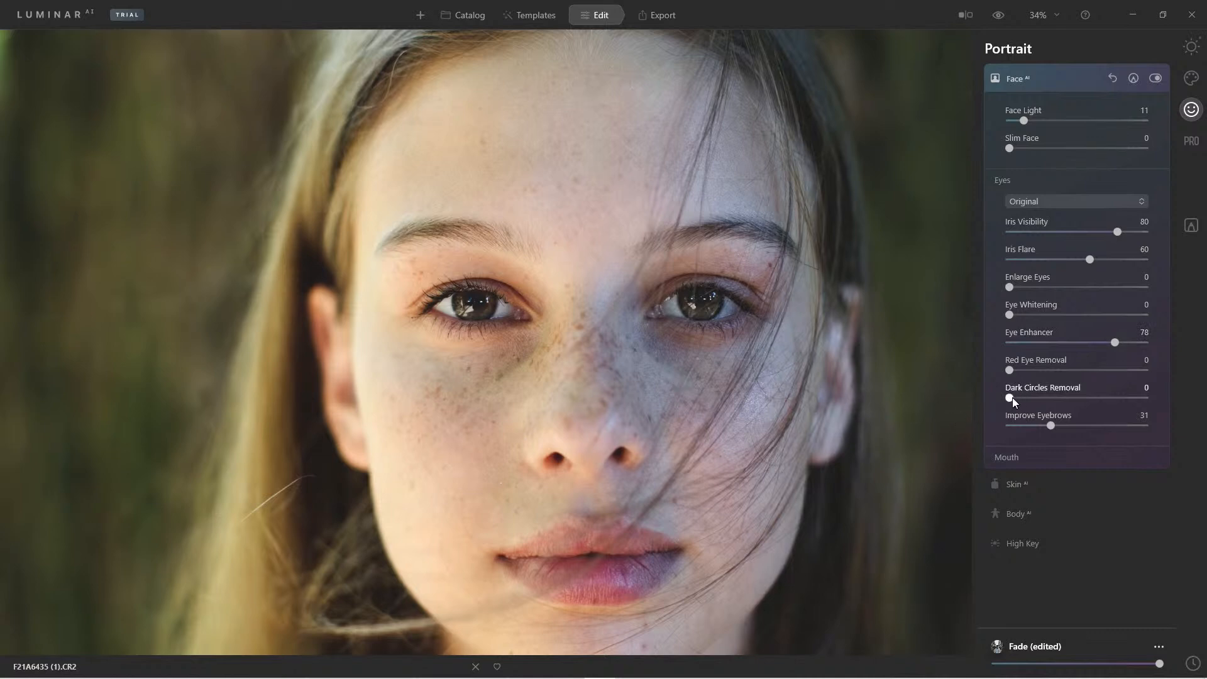
Set Face AI Dark Circles Removal to 66.
left_click_drag(1010, 398, 1113, 397)
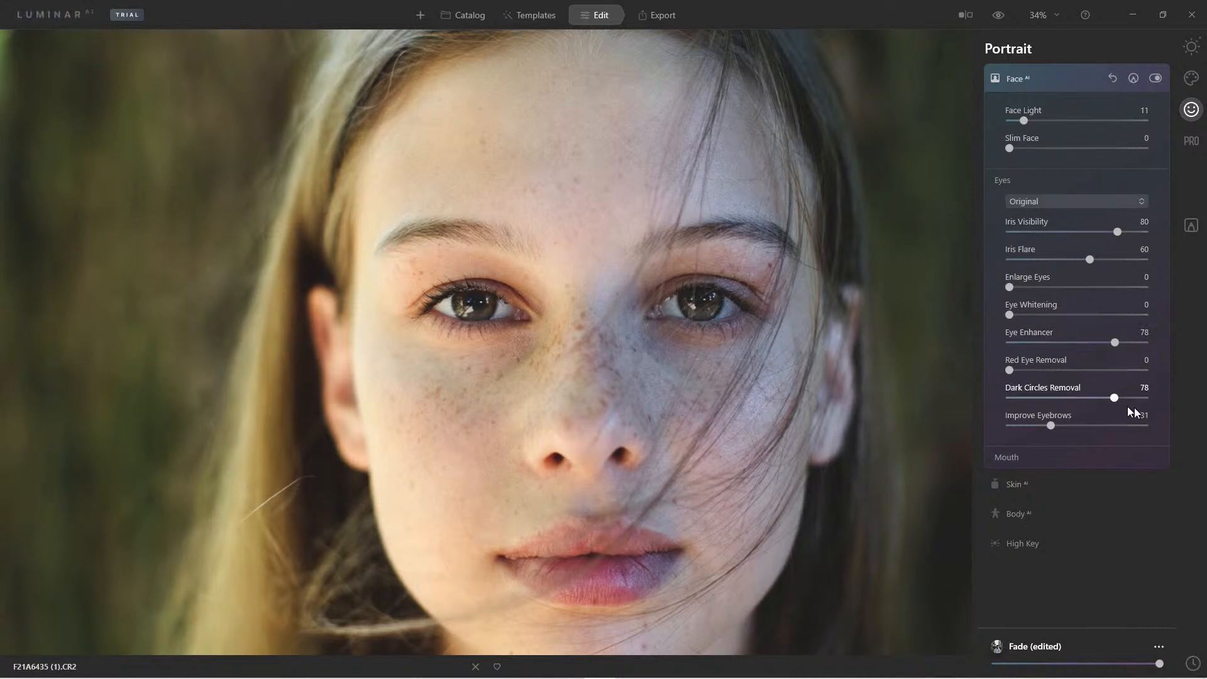
left_click_drag(1113, 398, 1010, 398)
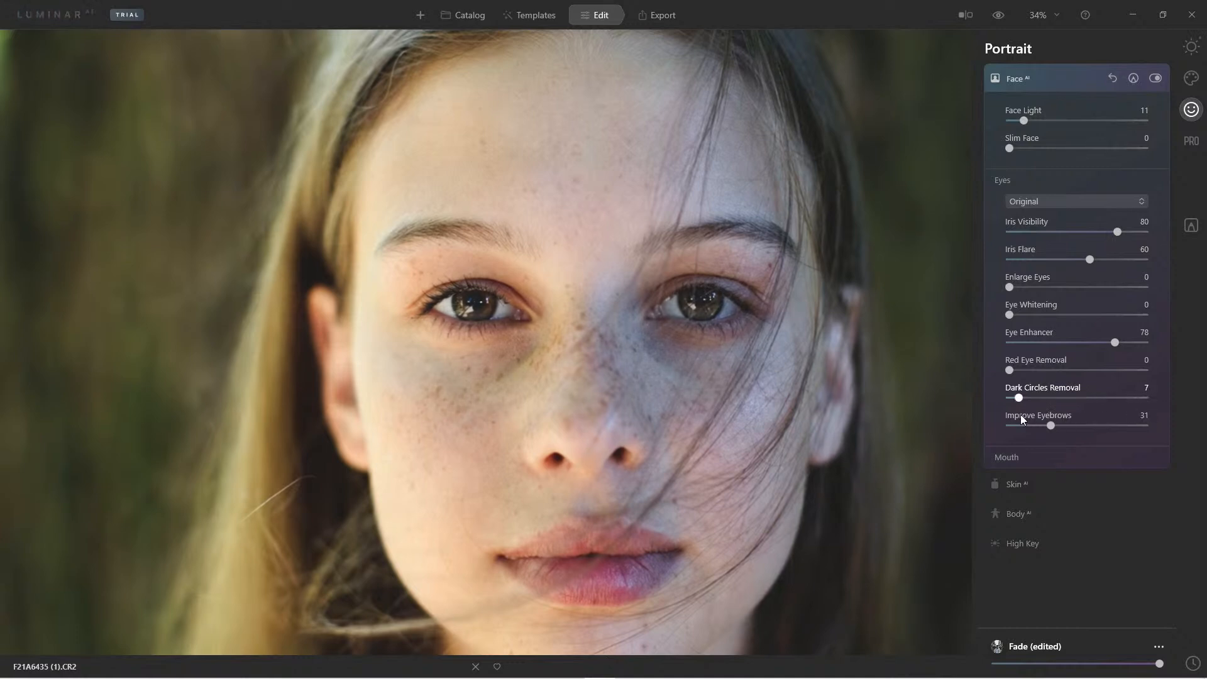
left_click_drag(1015, 398, 1095, 397)
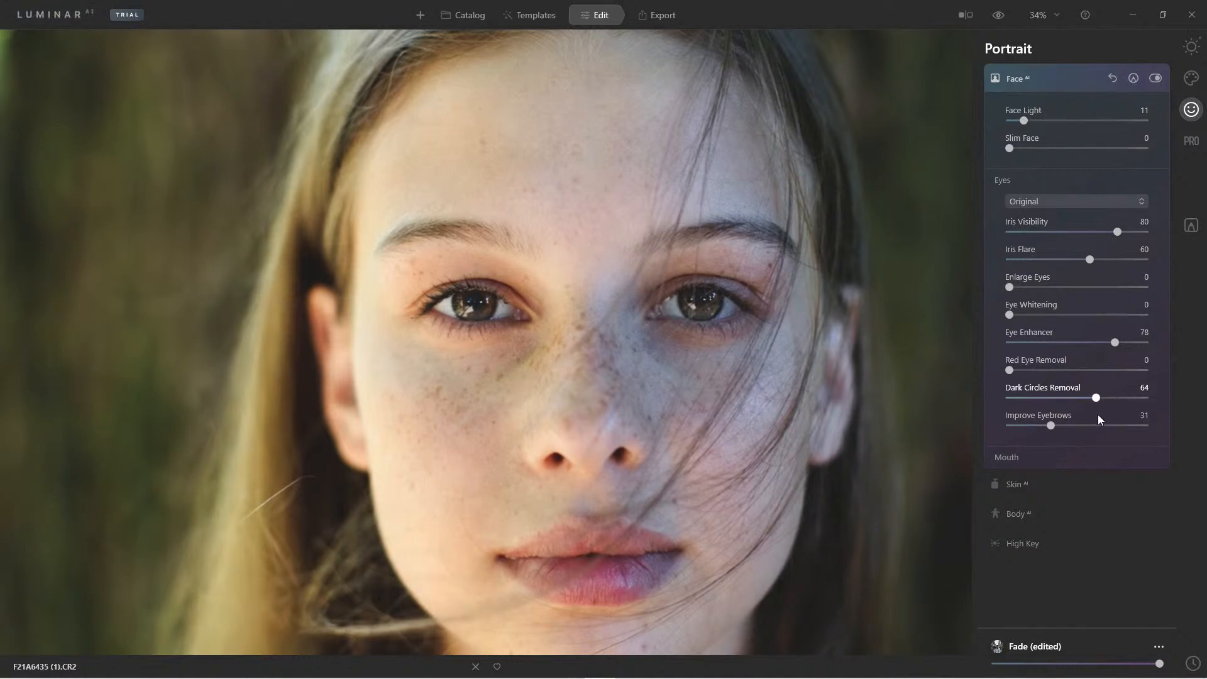
left_click_drag(1092, 398, 1097, 398)
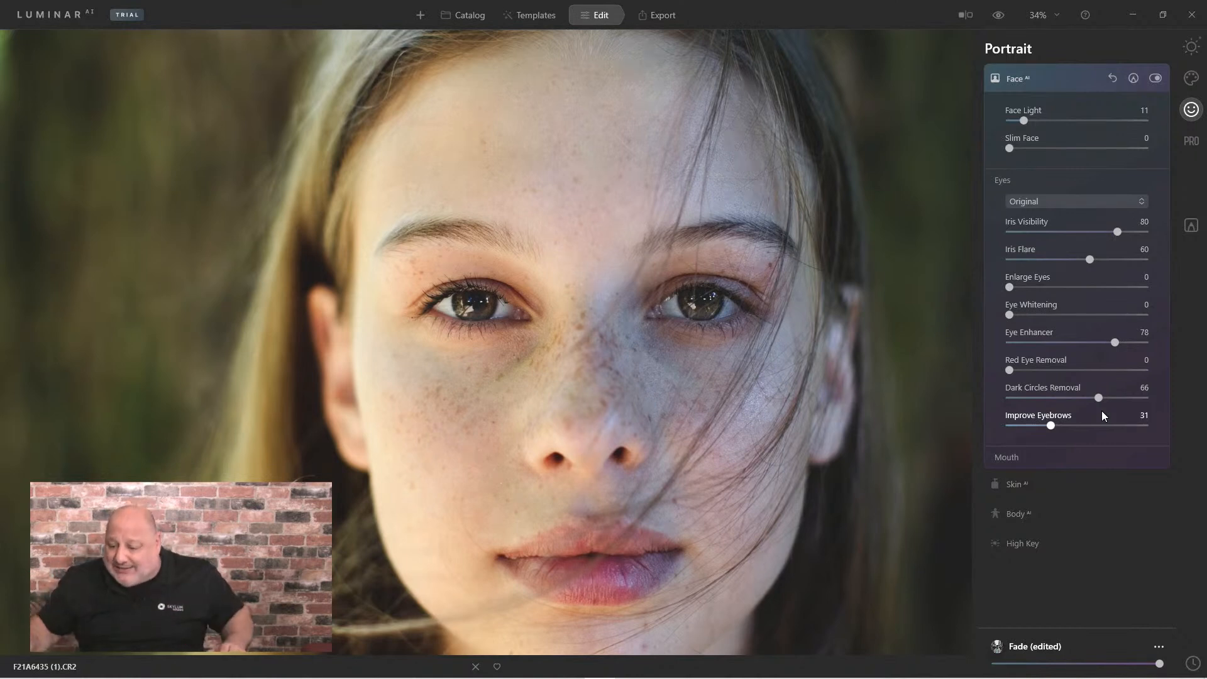
Toggle the Face AI adjustments off and on to compare the eye edits.
left_click(1156, 78)
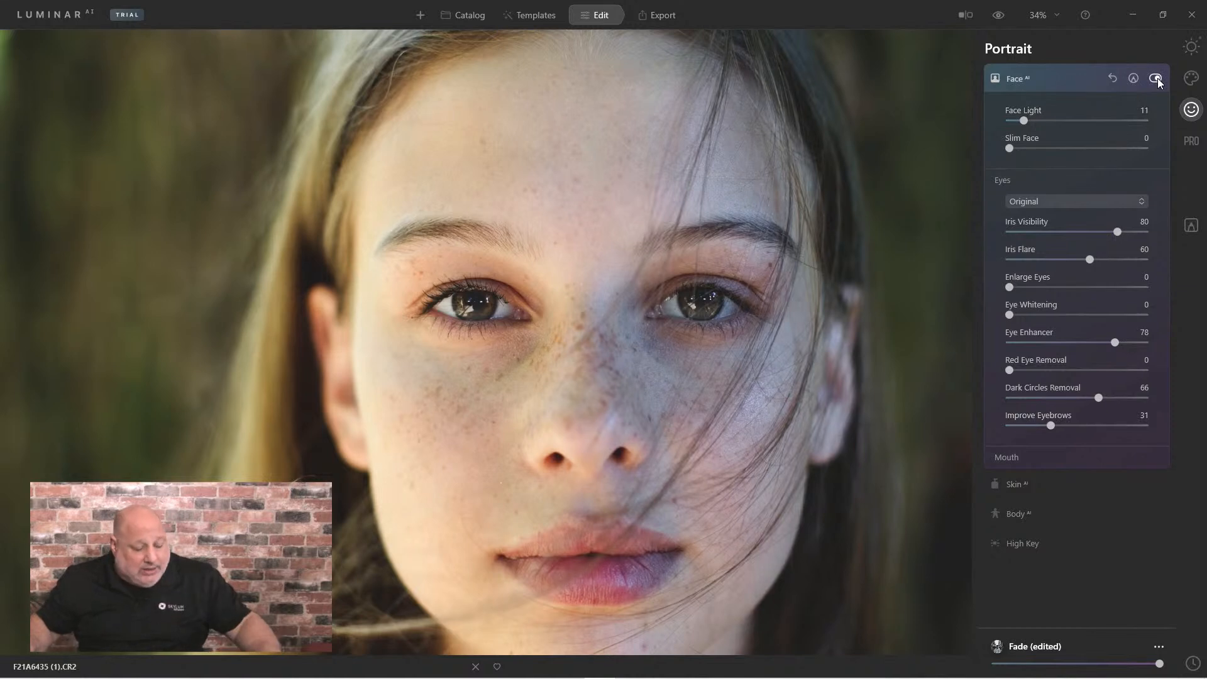
left_click(1155, 78)
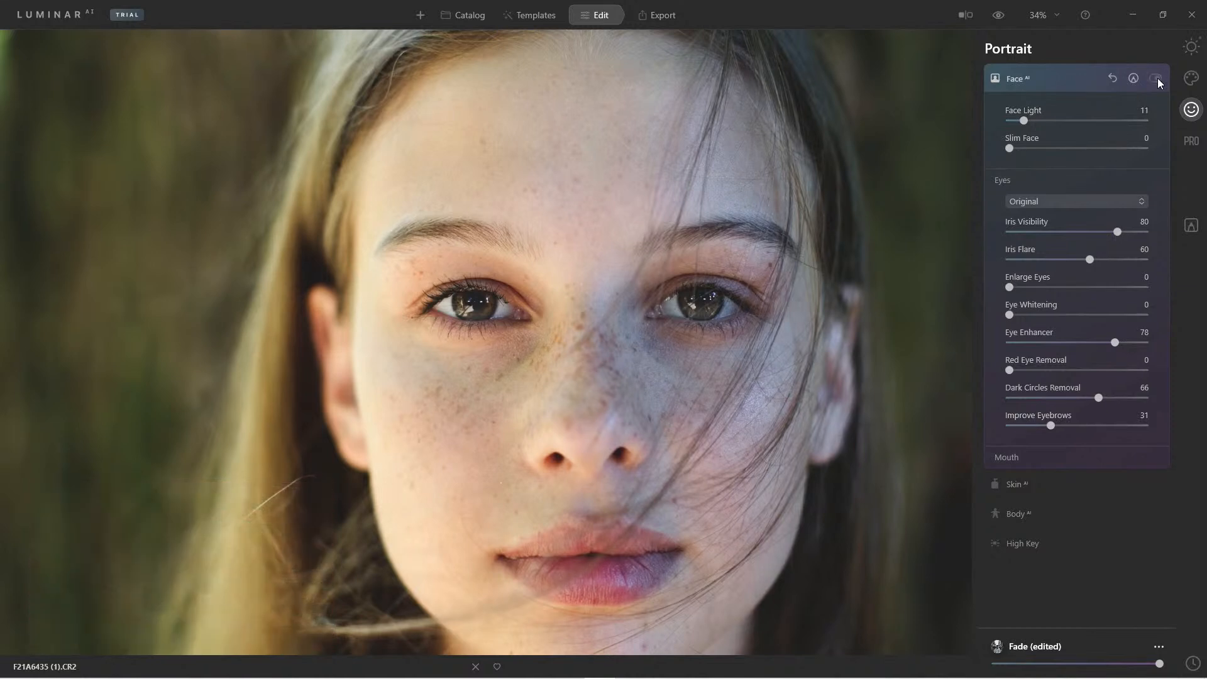
left_click(1154, 78)
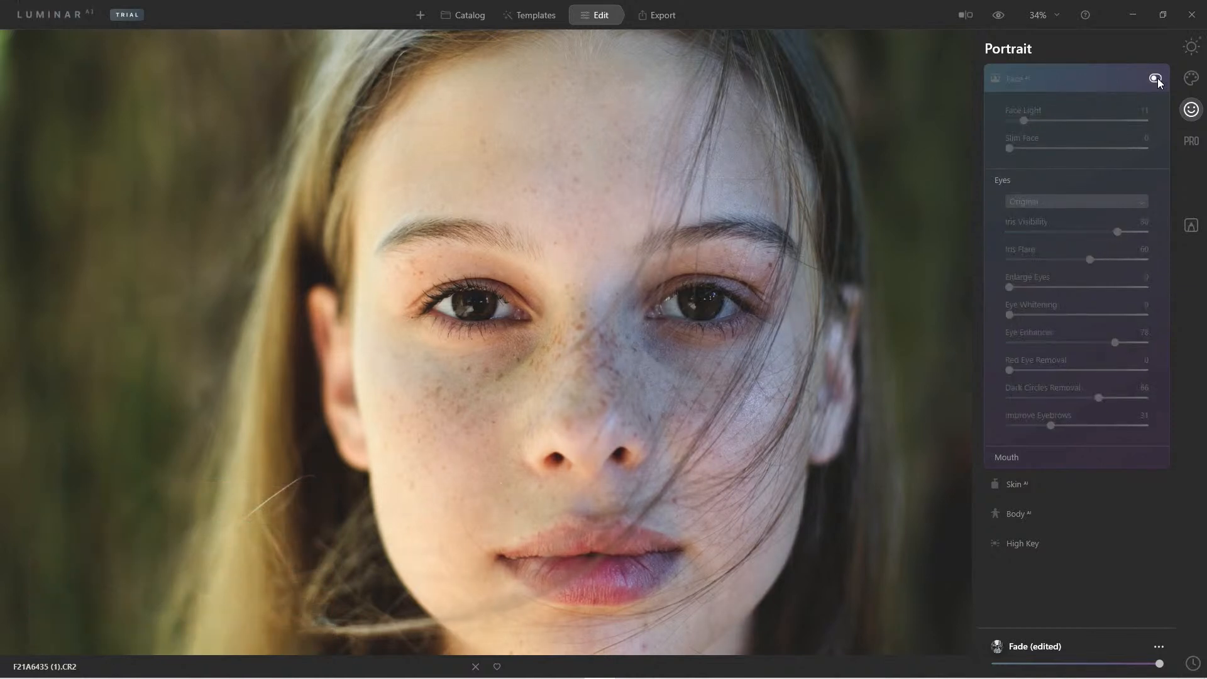
left_click(1157, 79)
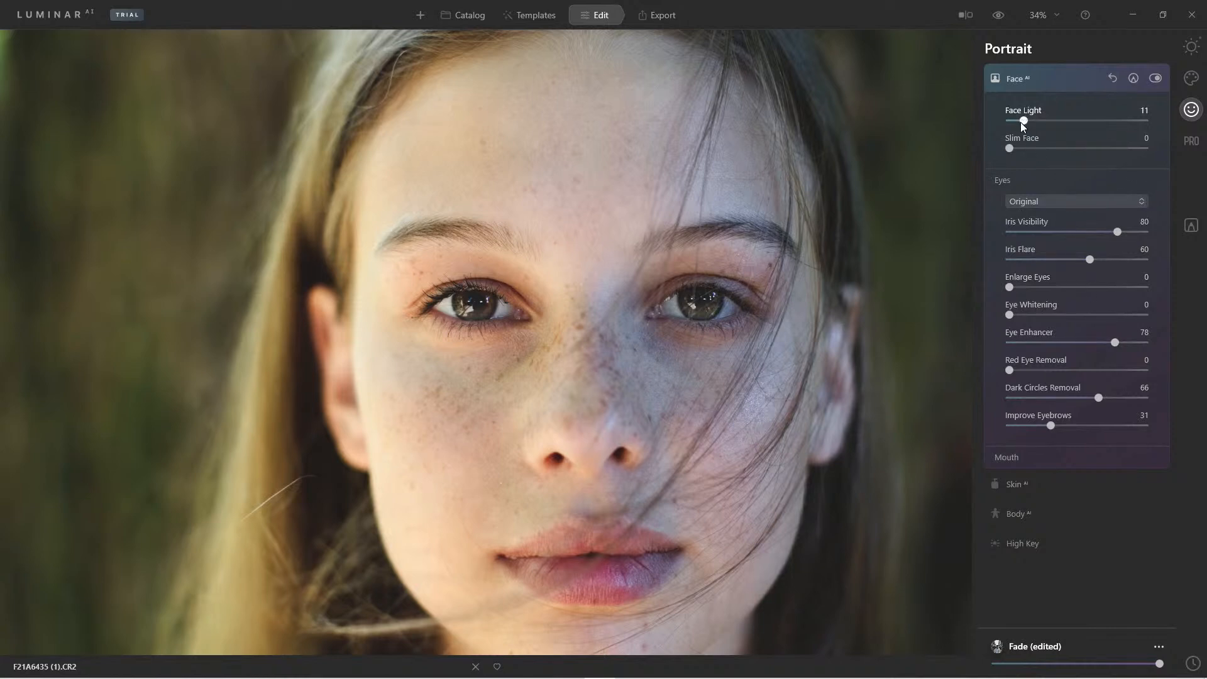
Raise Face Light to 20 and set the Skin AI Amount to 27.
left_click_drag(1022, 120, 1036, 121)
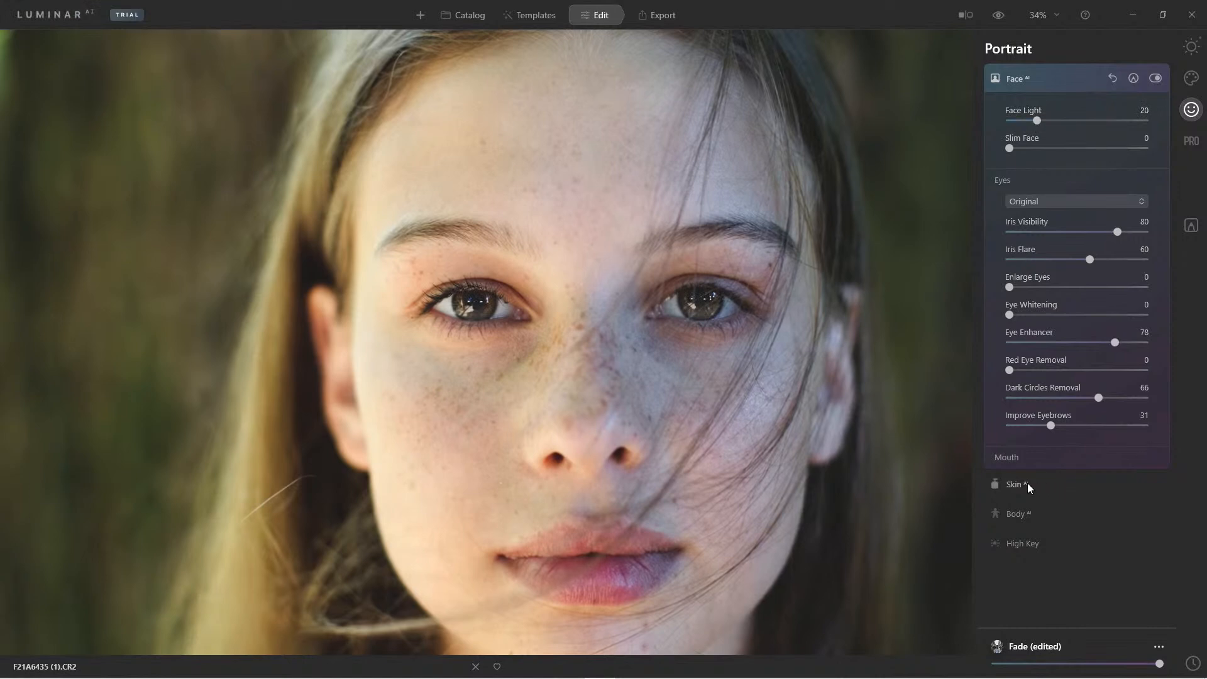
left_click(1015, 484)
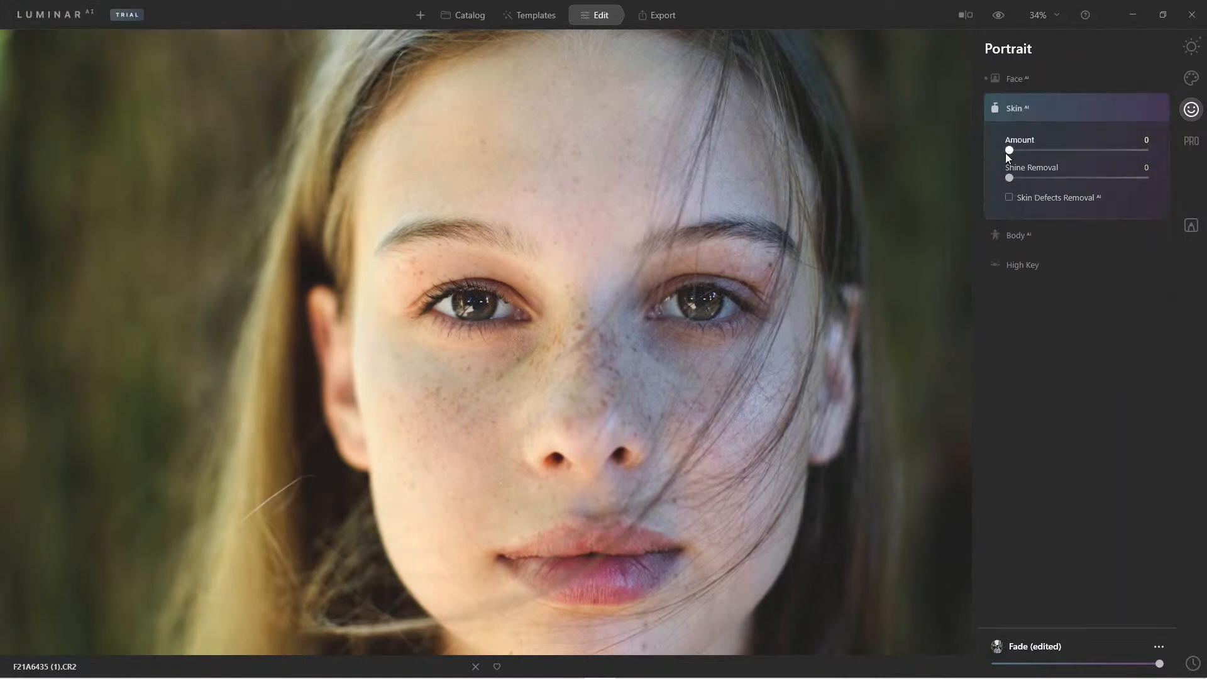
left_click_drag(1010, 150, 1045, 150)
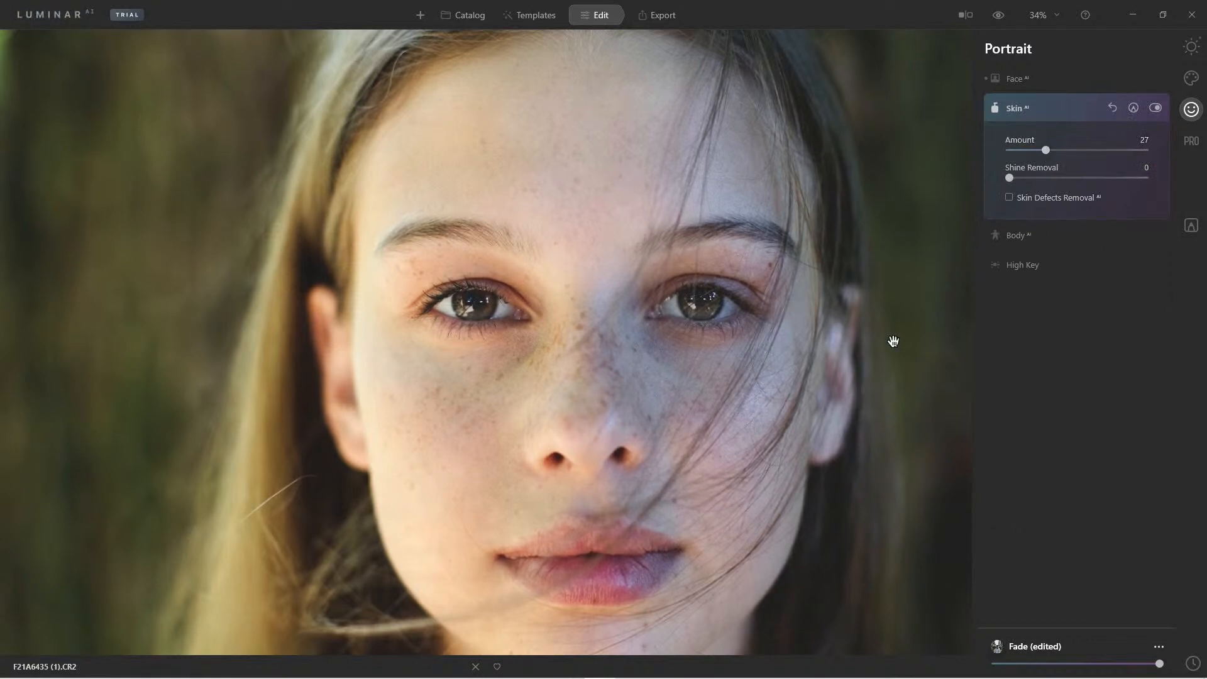
mouse_move(662, 379)
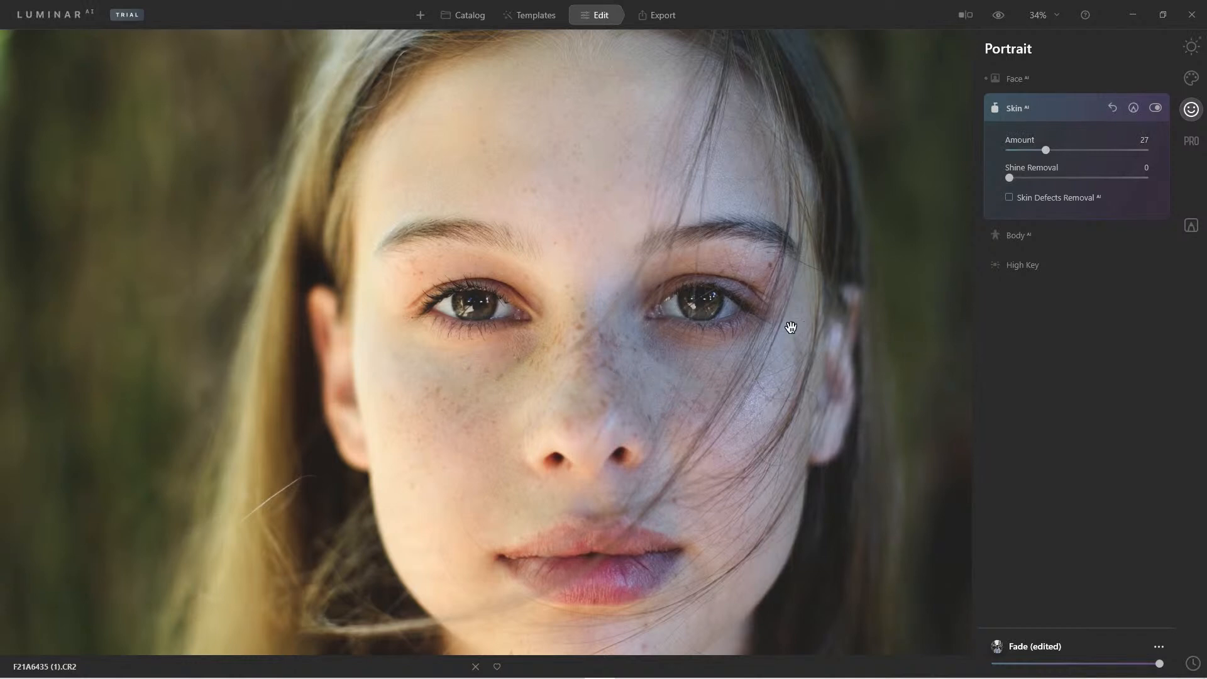
scroll("down", 3)
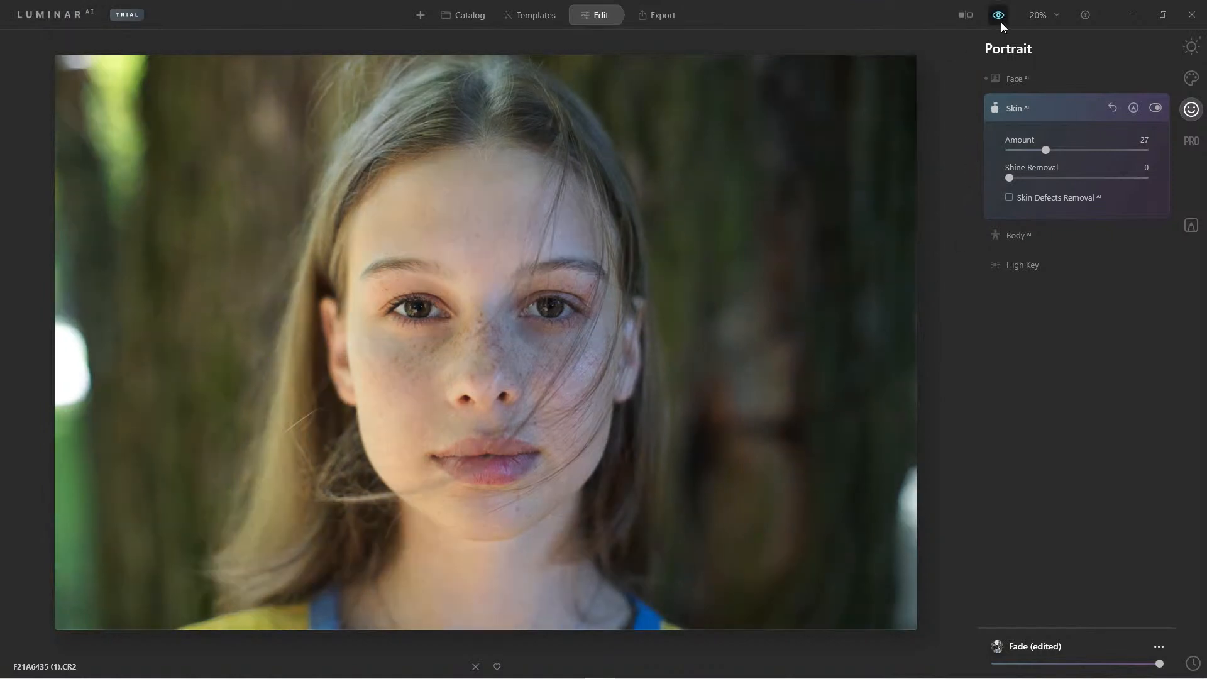
Compare with the original, zoom and pan around the eye, then switch to Essentials.
left_click(997, 15)
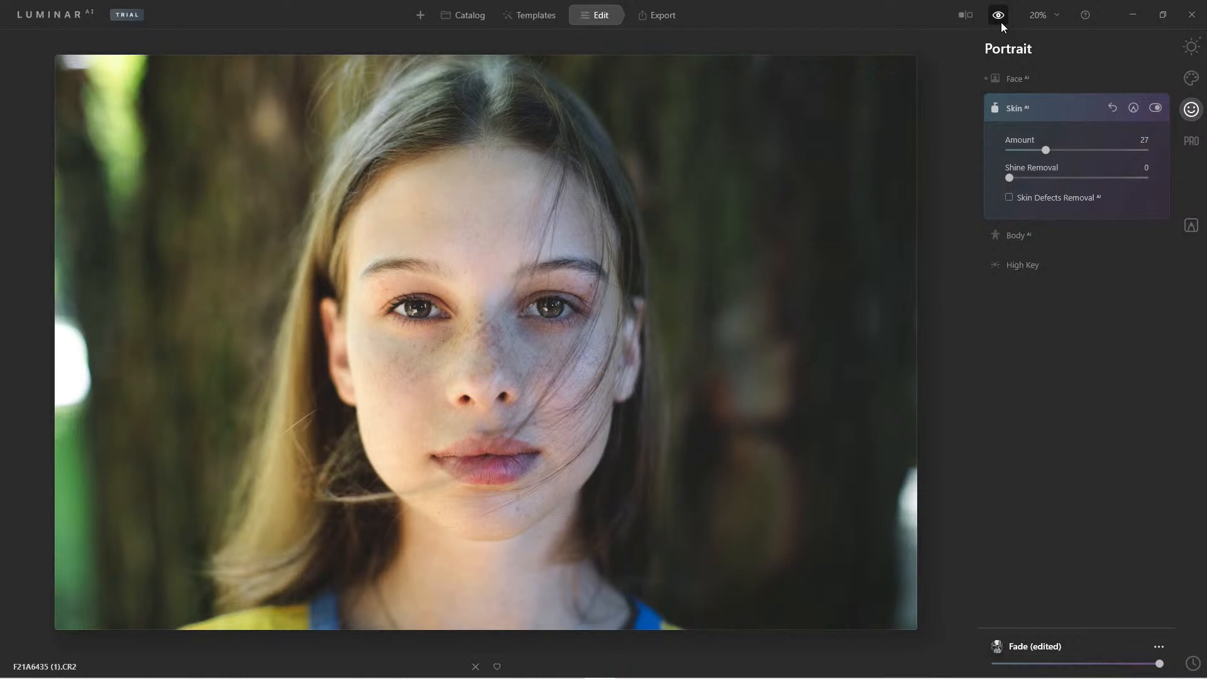
mouse_move(699, 117)
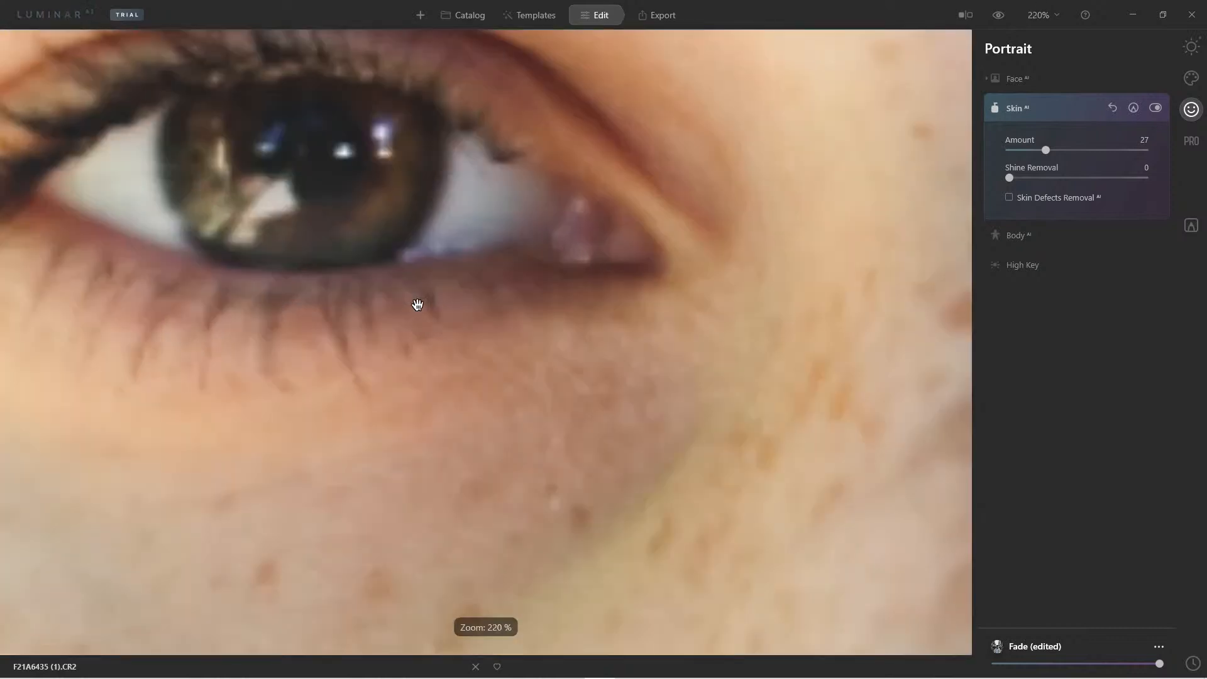
scroll("down", 3)
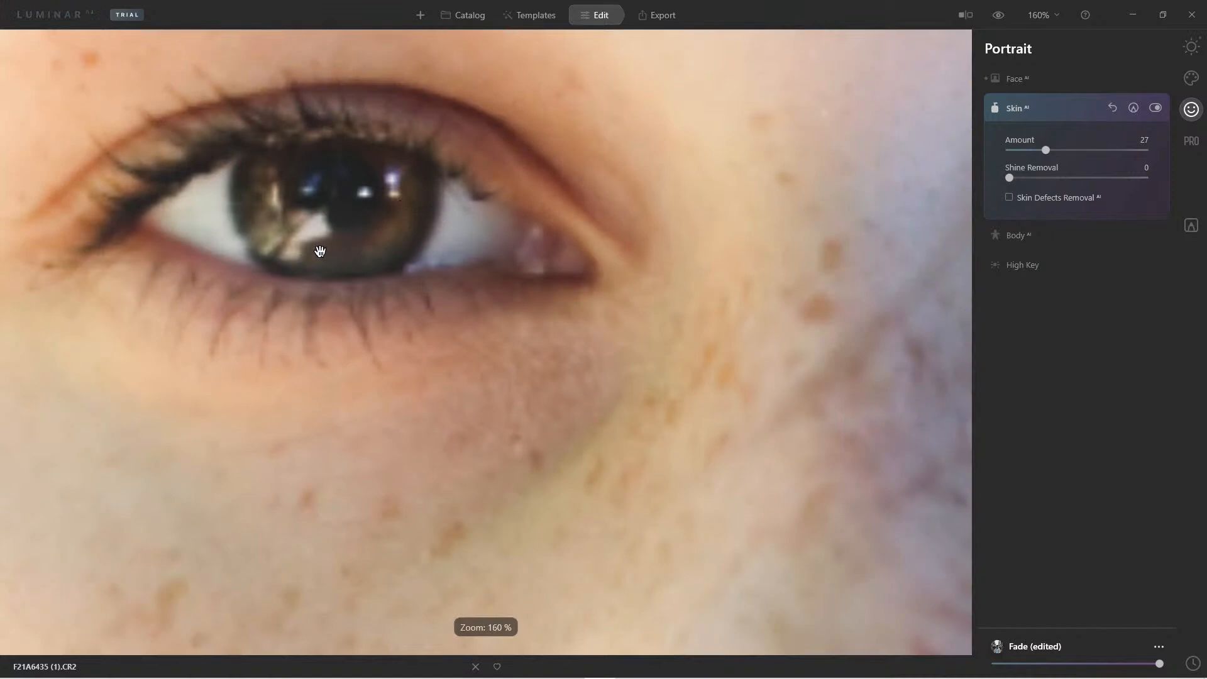
left_click_drag(346, 251, 322, 251)
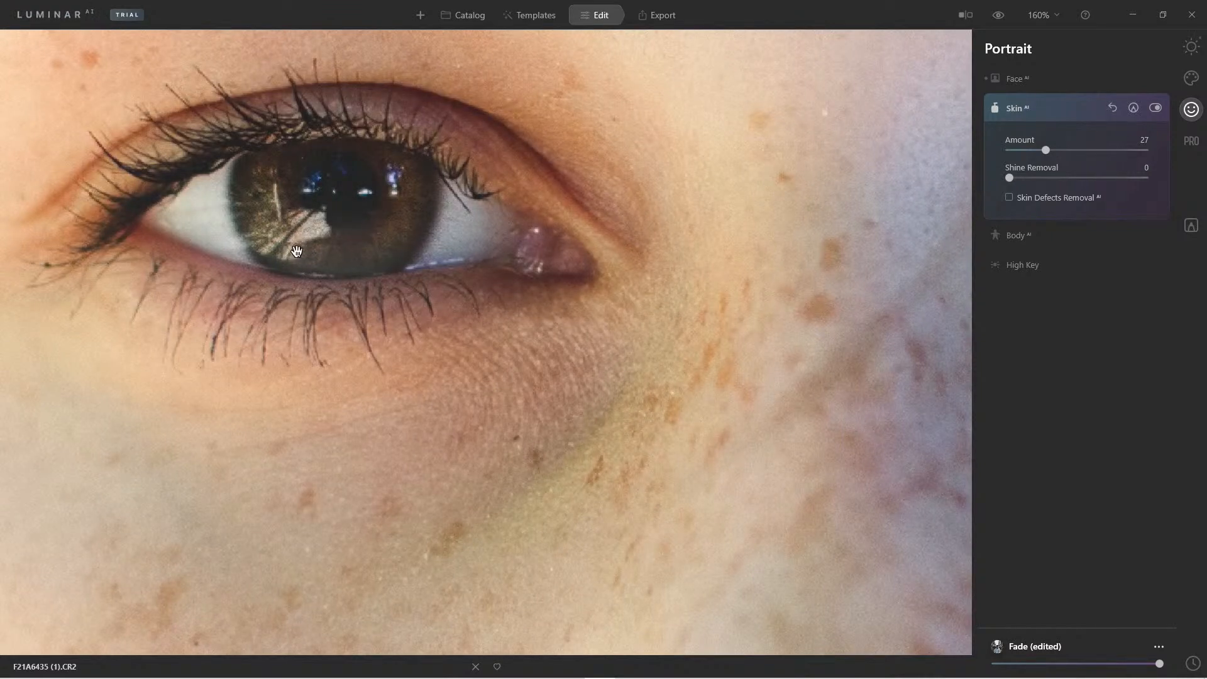
mouse_move(415, 176)
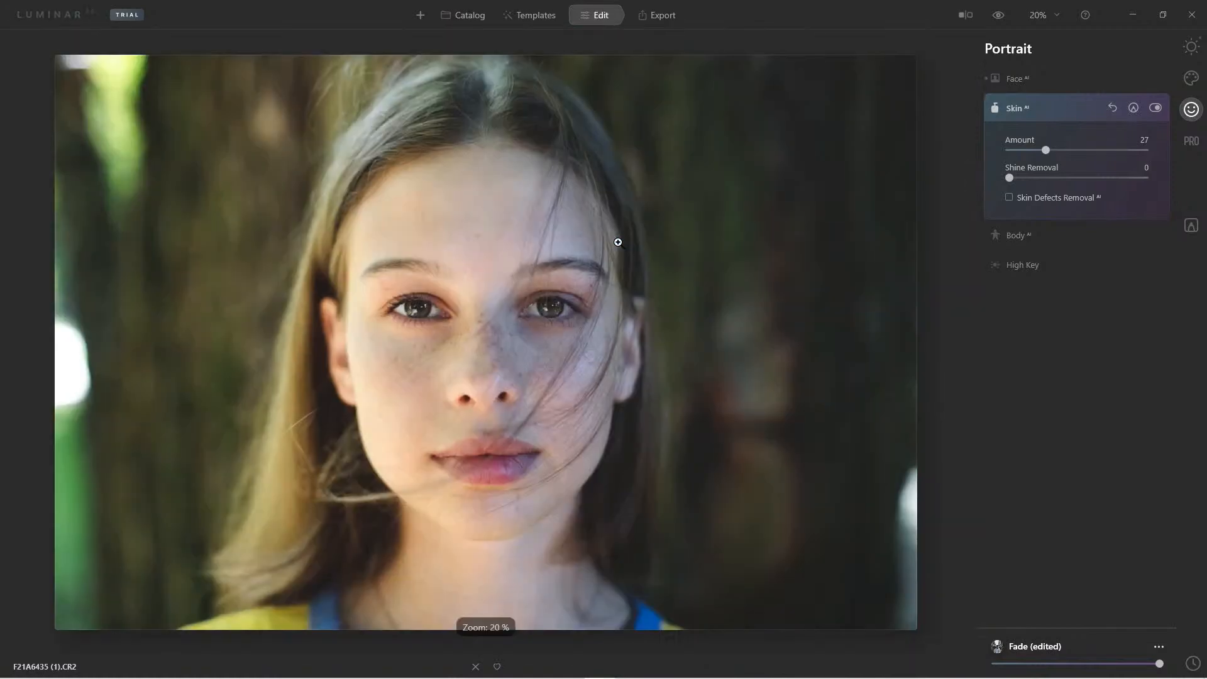
mouse_move(552, 313)
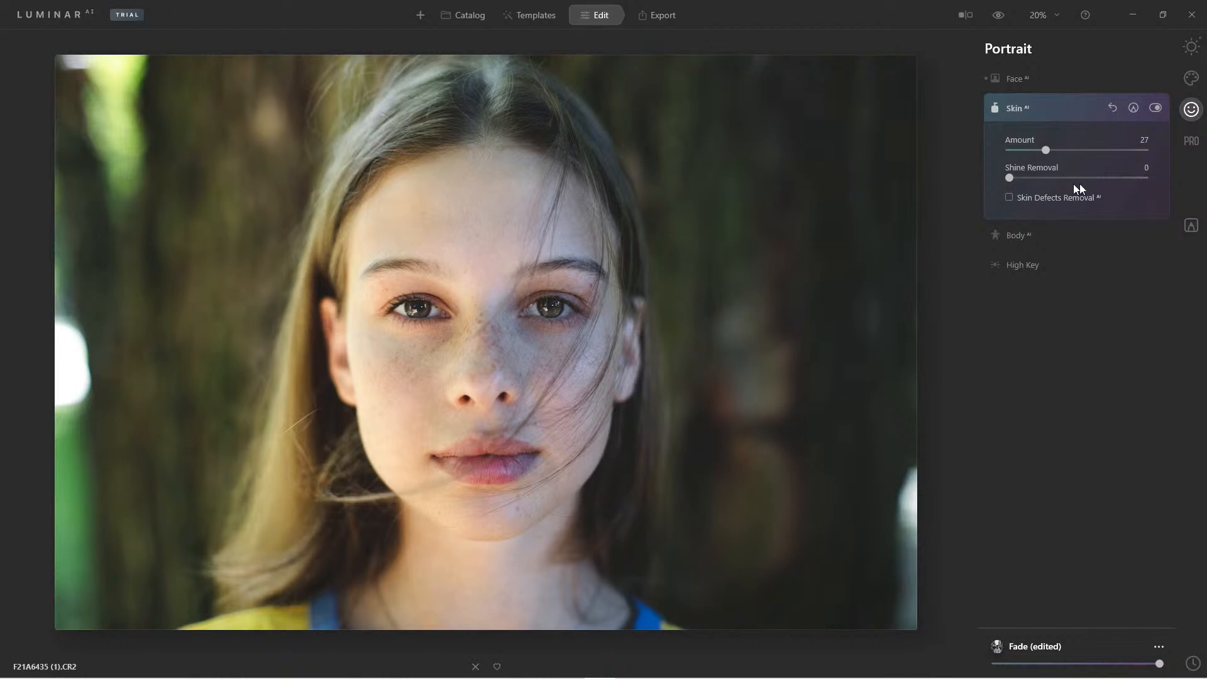
left_click(1189, 47)
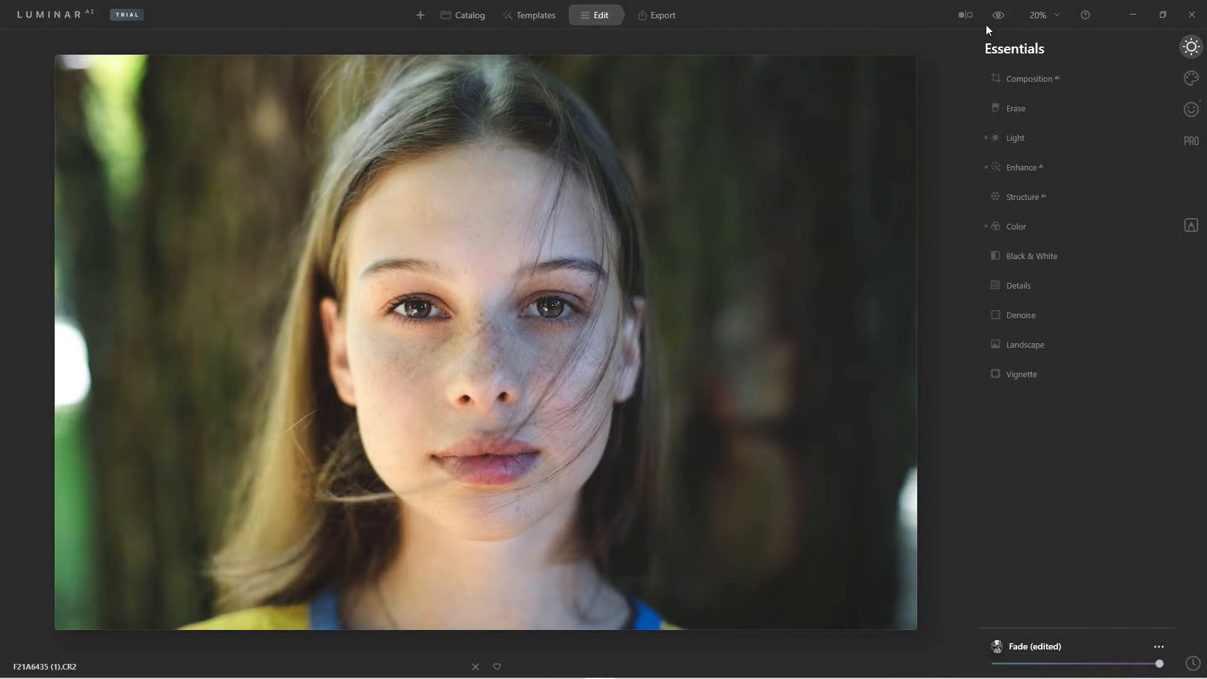
Briefly compare with the original, then set the Vignette Amount to -47.
left_click(998, 15)
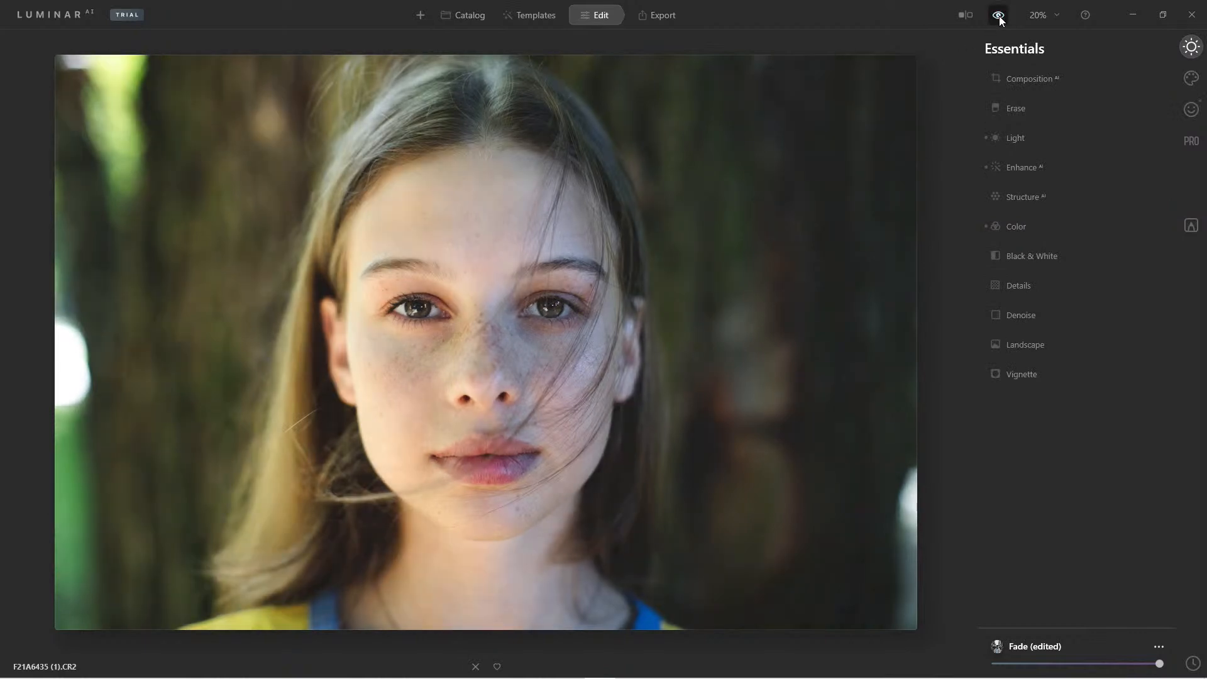
left_click(997, 15)
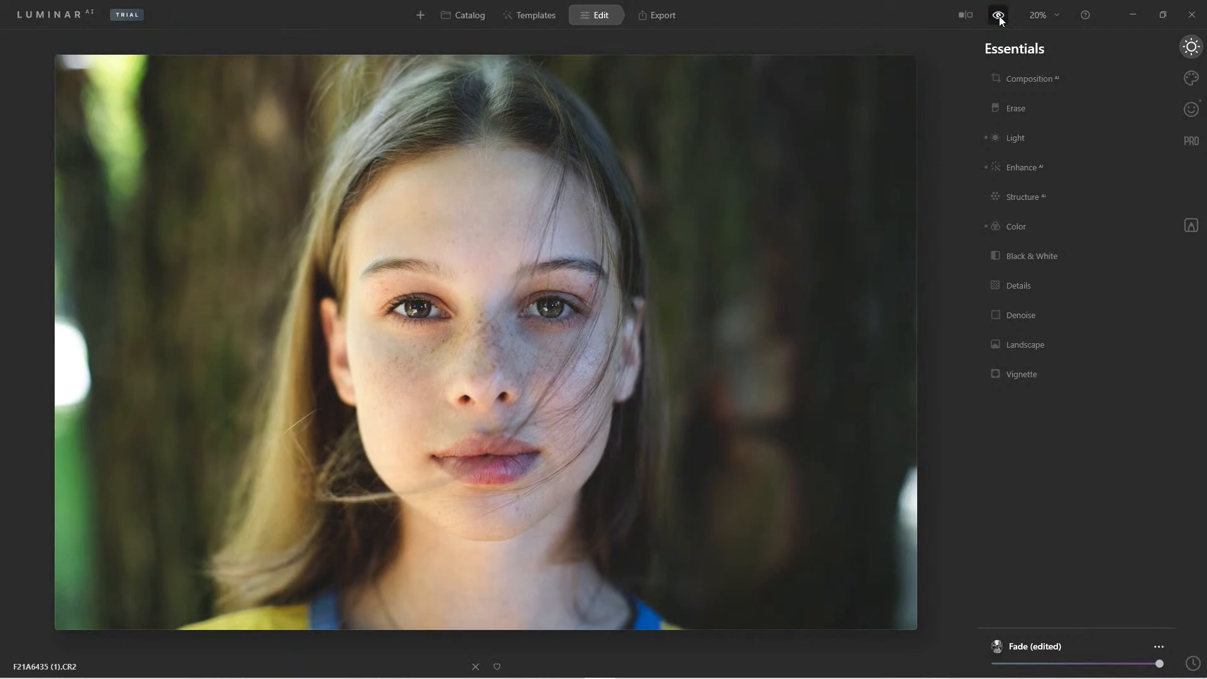
left_click(1022, 374)
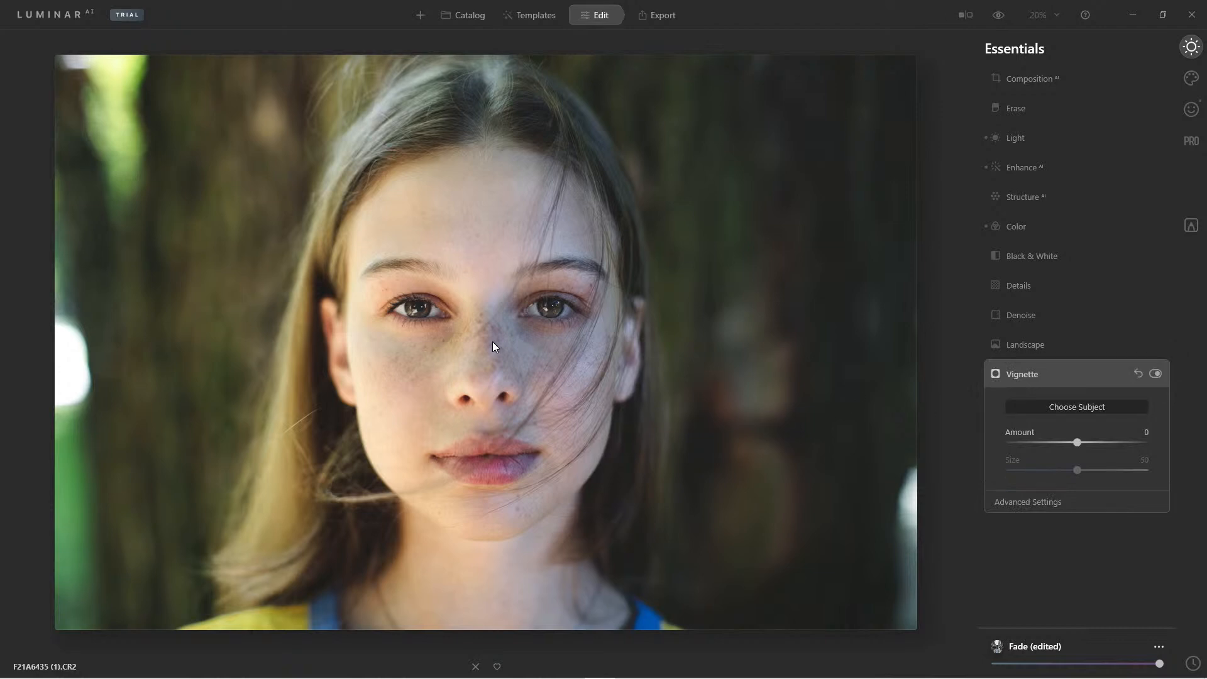
left_click_drag(1076, 442, 1067, 442)
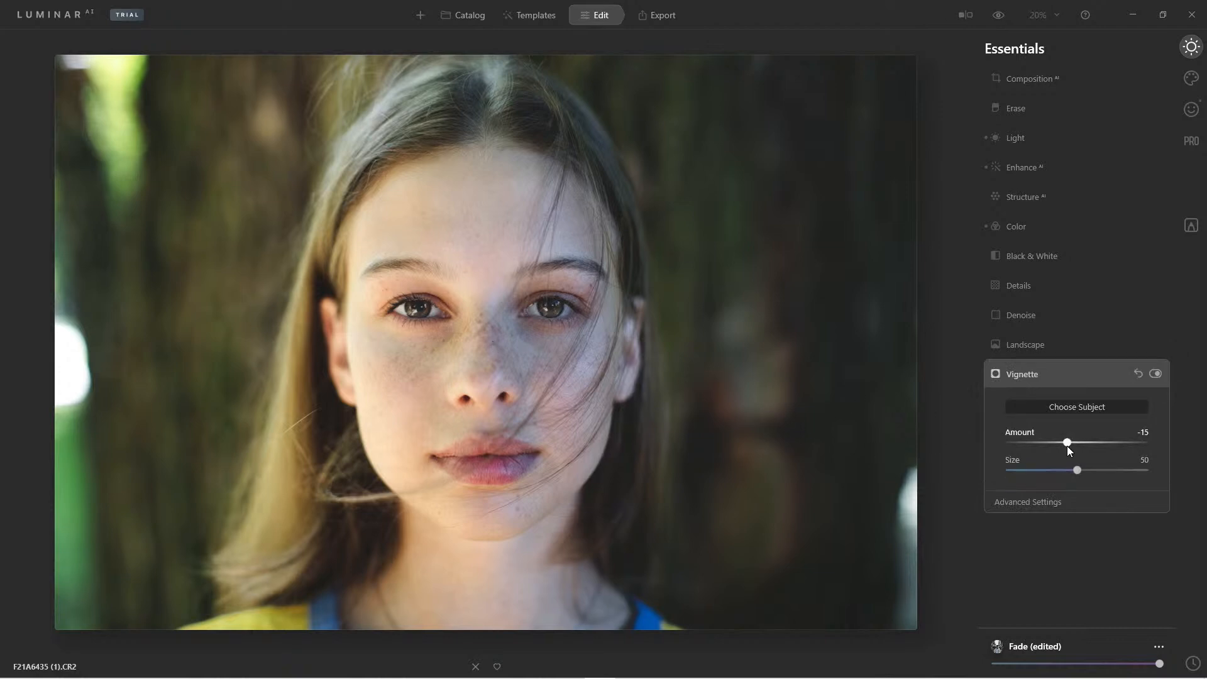
left_click_drag(1067, 442, 1035, 442)
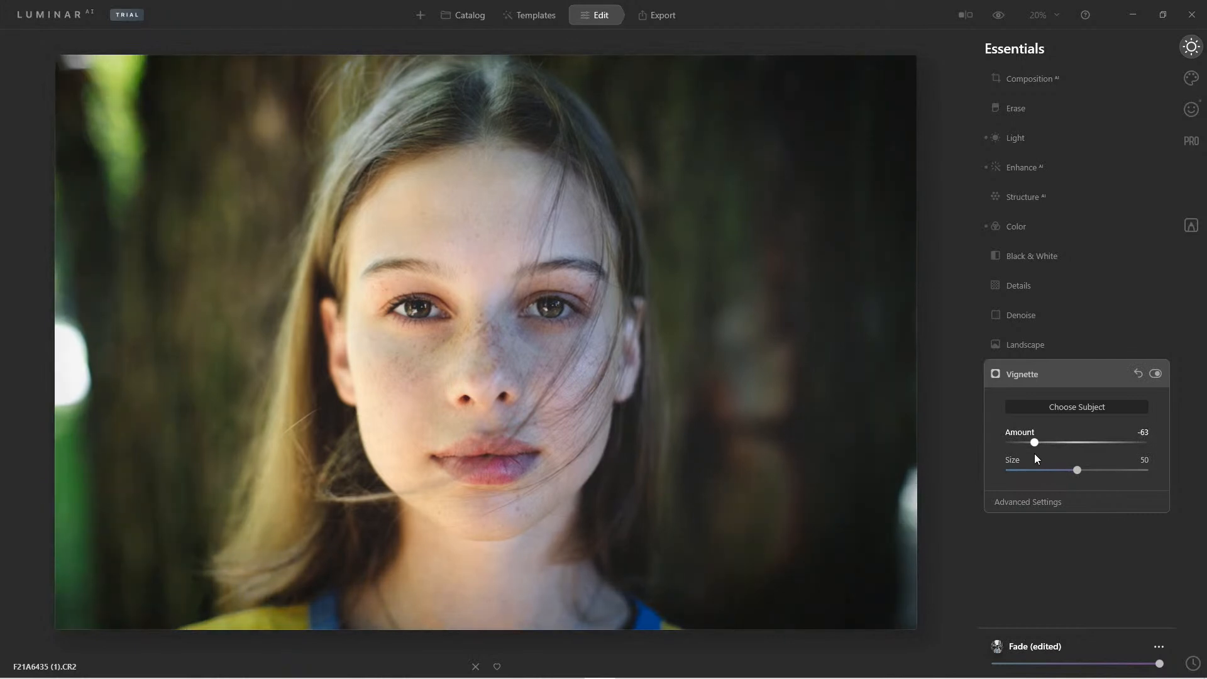
left_click_drag(1034, 442, 1045, 441)
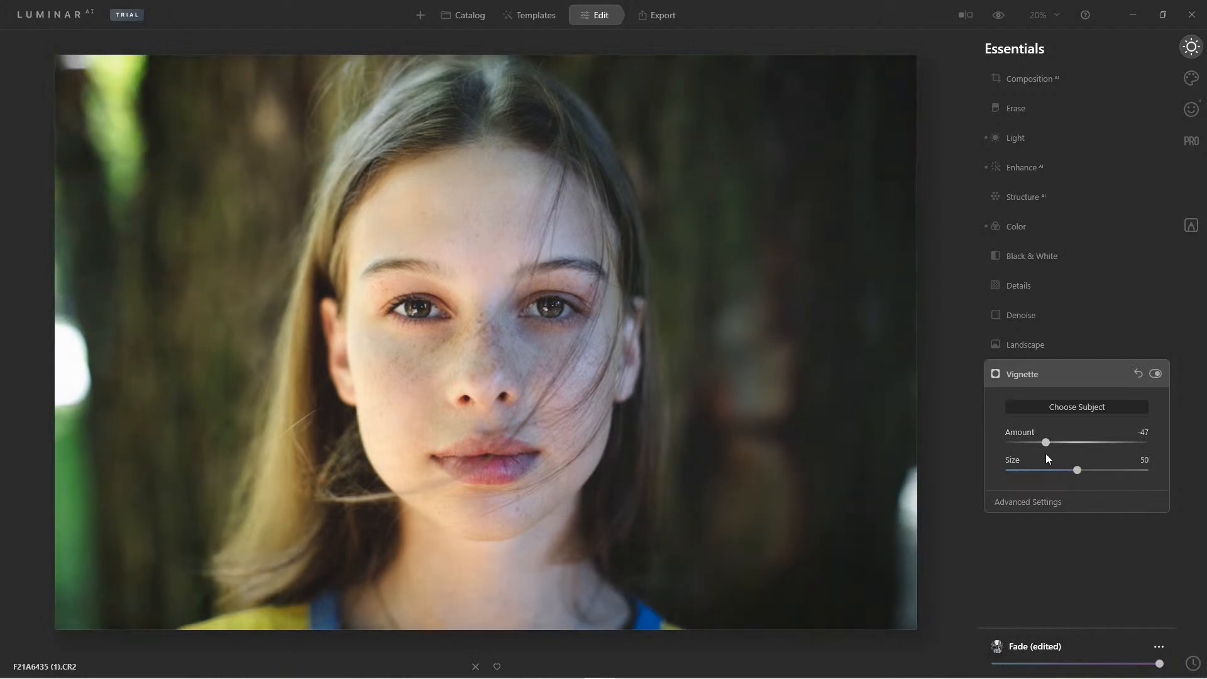
mouse_move(1134, 74)
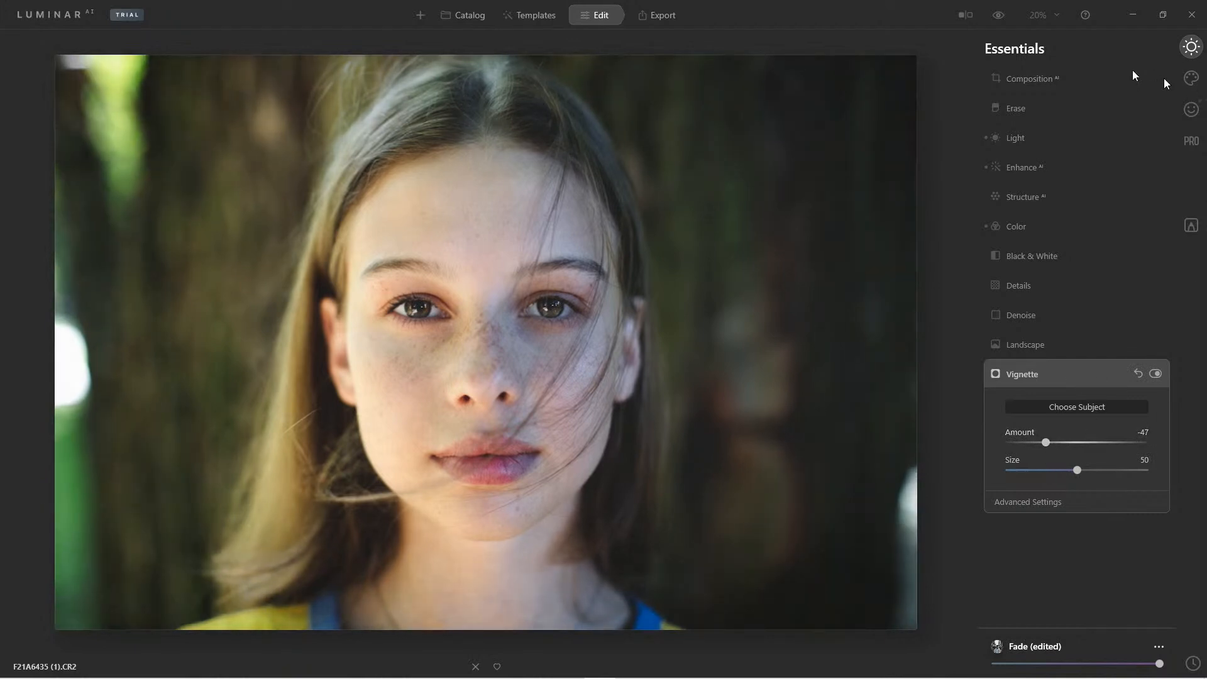
Auto-crop the portrait with Composition AI at a 2:3 ratio and apply it.
left_click(1029, 78)
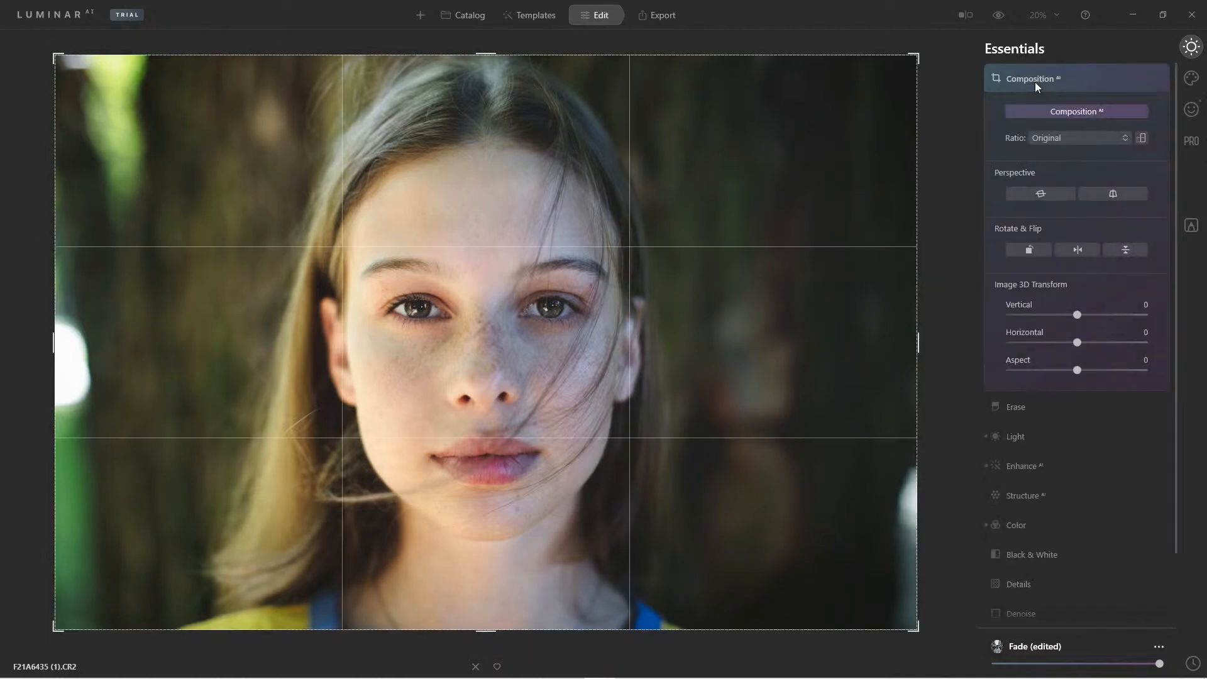
mouse_move(1045, 98)
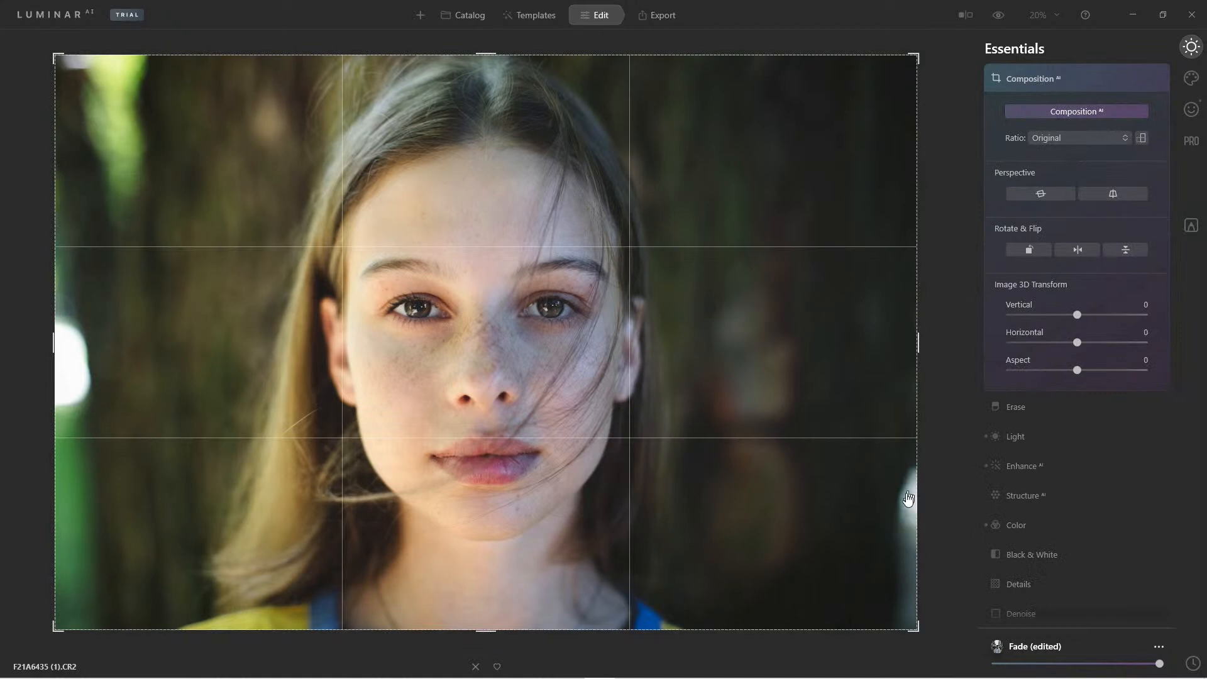
mouse_move(957, 219)
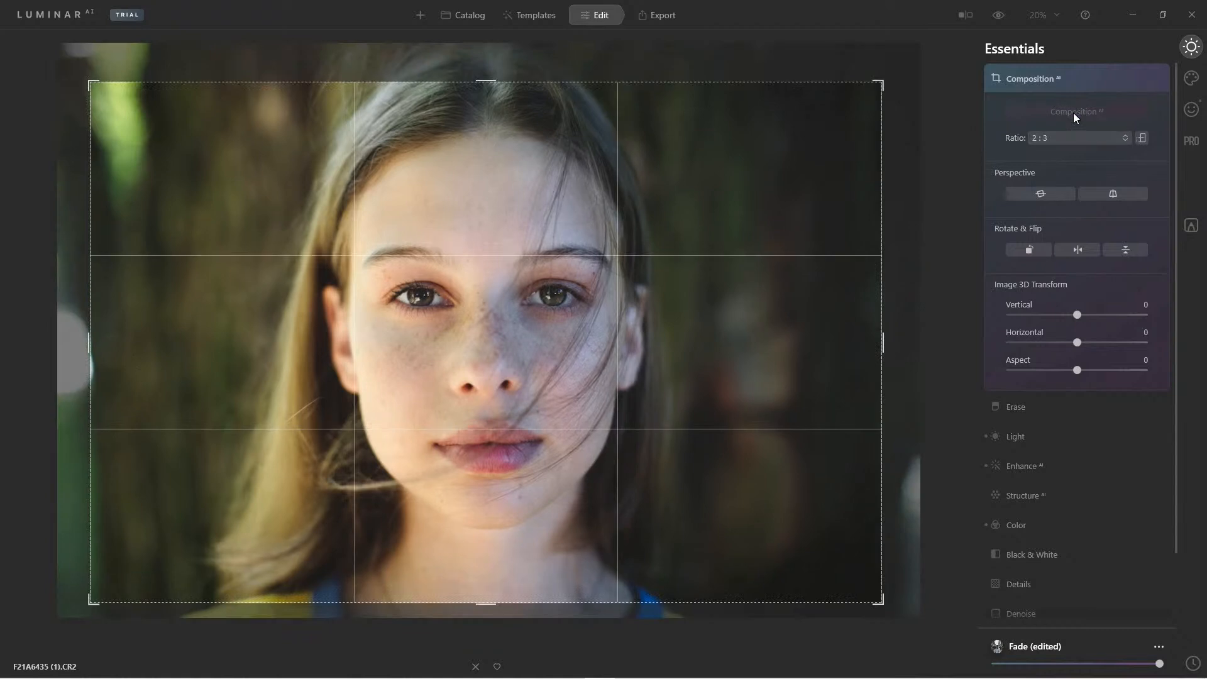
mouse_move(55, 367)
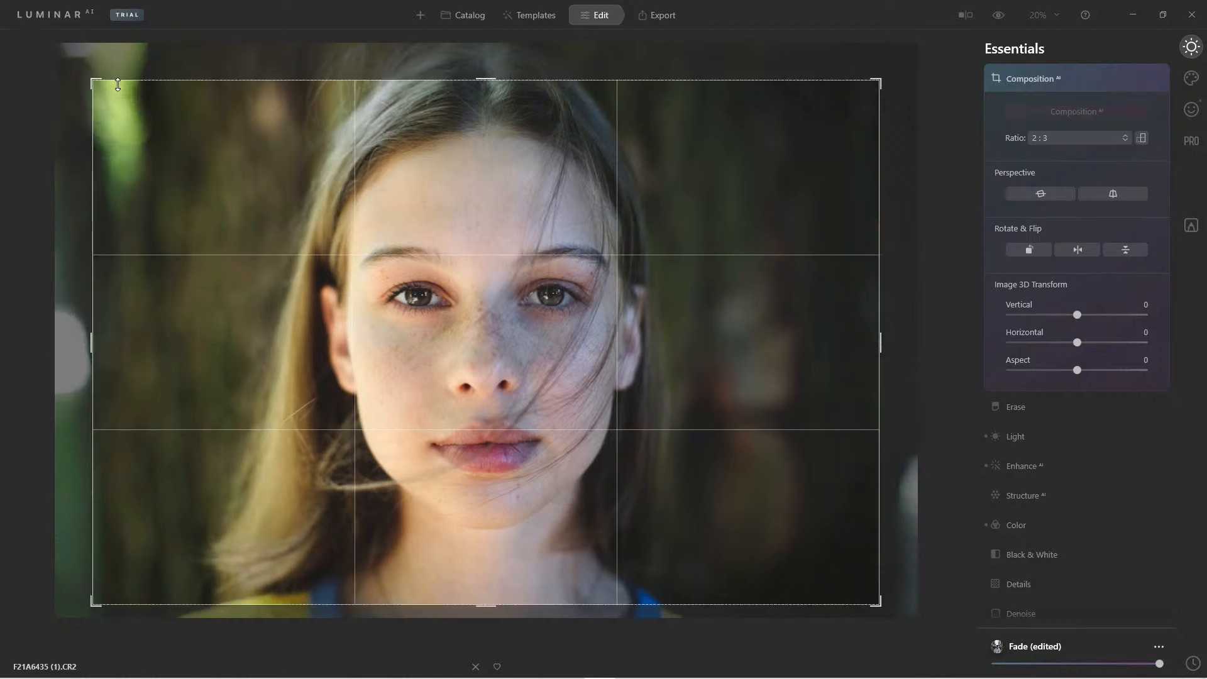
mouse_move(637, 611)
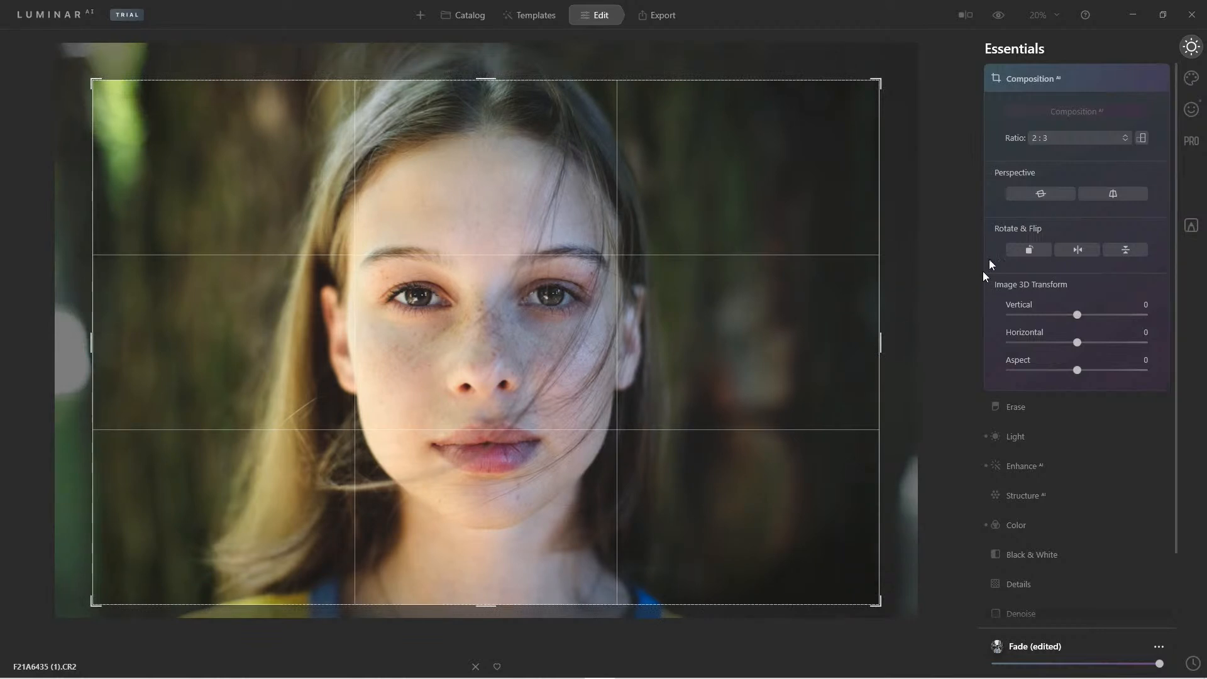
left_click(1032, 78)
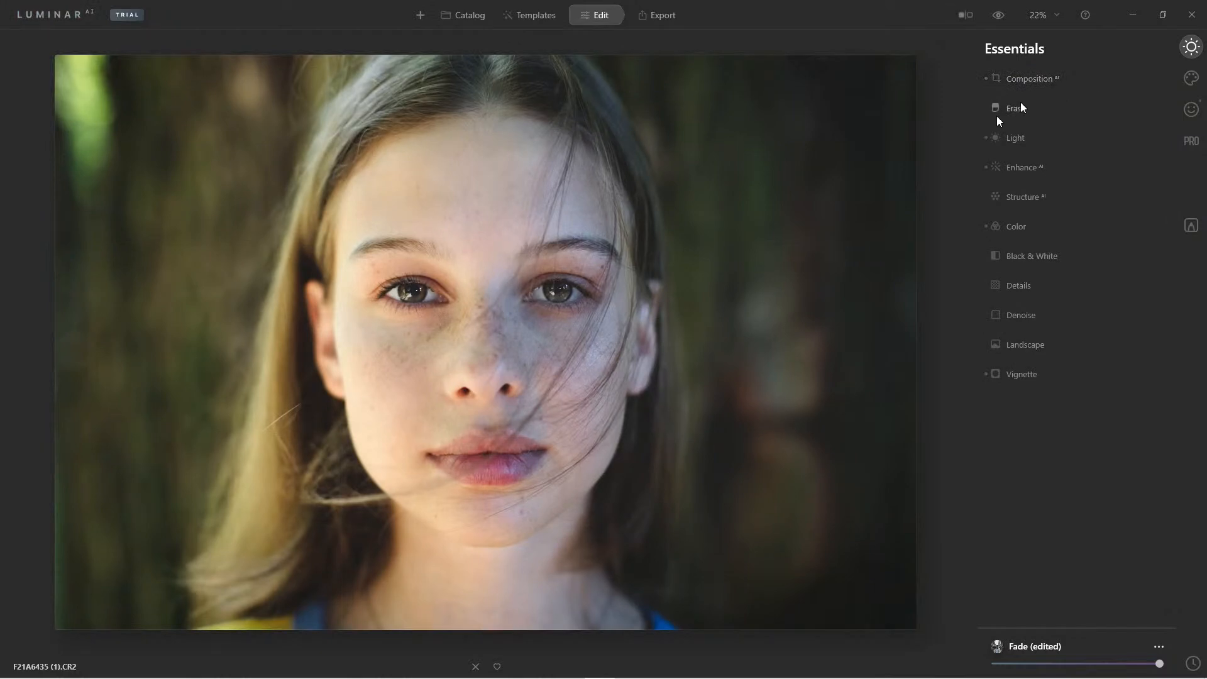
left_click(998, 15)
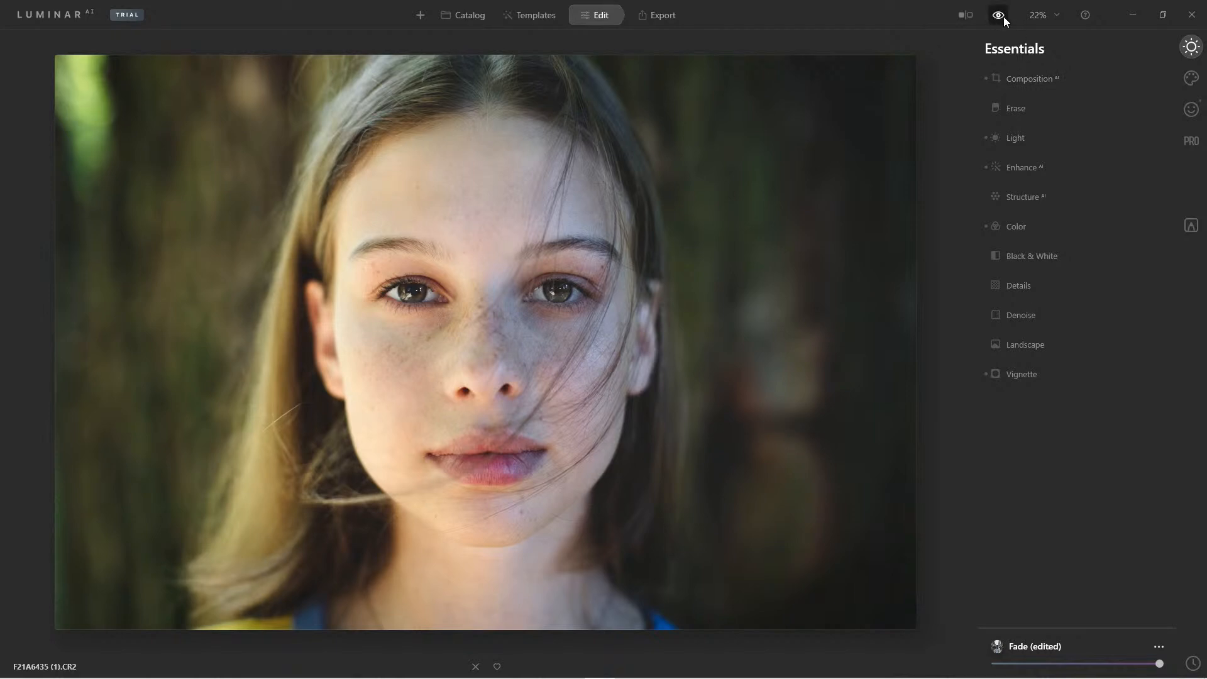
left_click(996, 15)
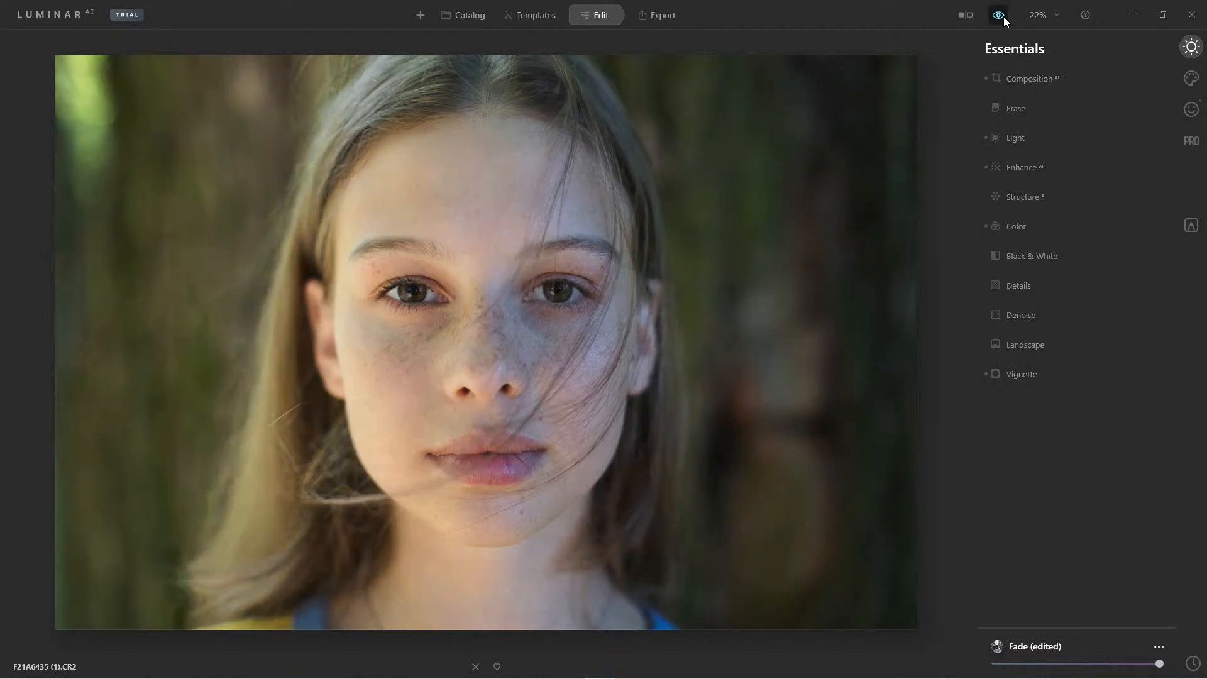
left_click(996, 15)
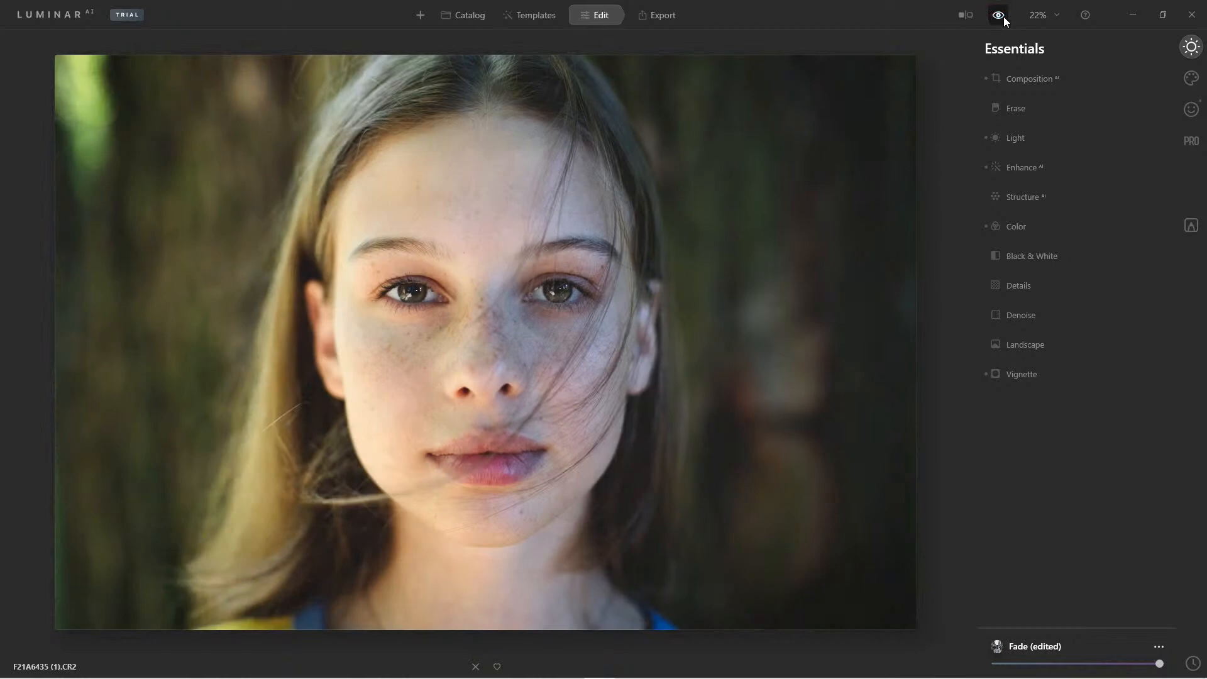